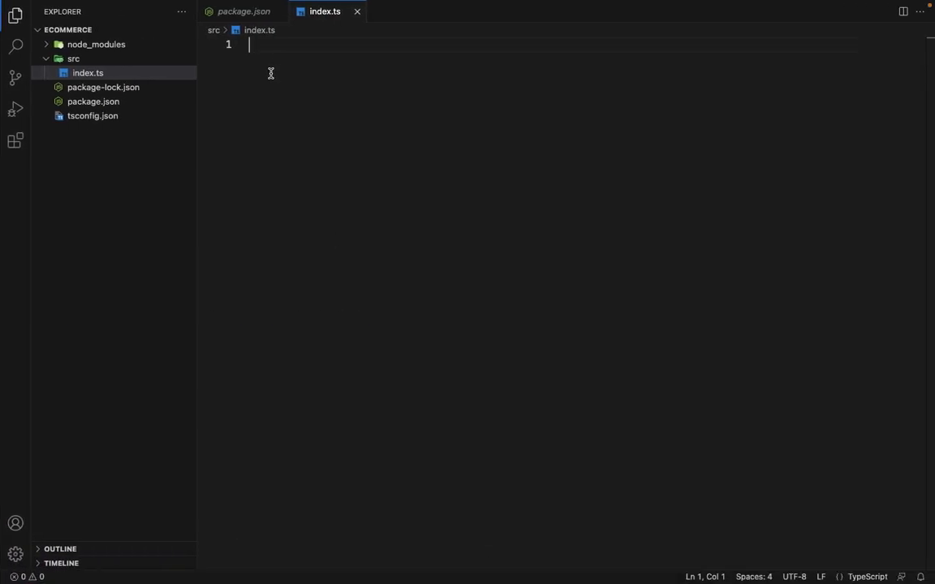
# Type import express from 'express' as line 1 of src/index.ts
pyautogui.write('import e')
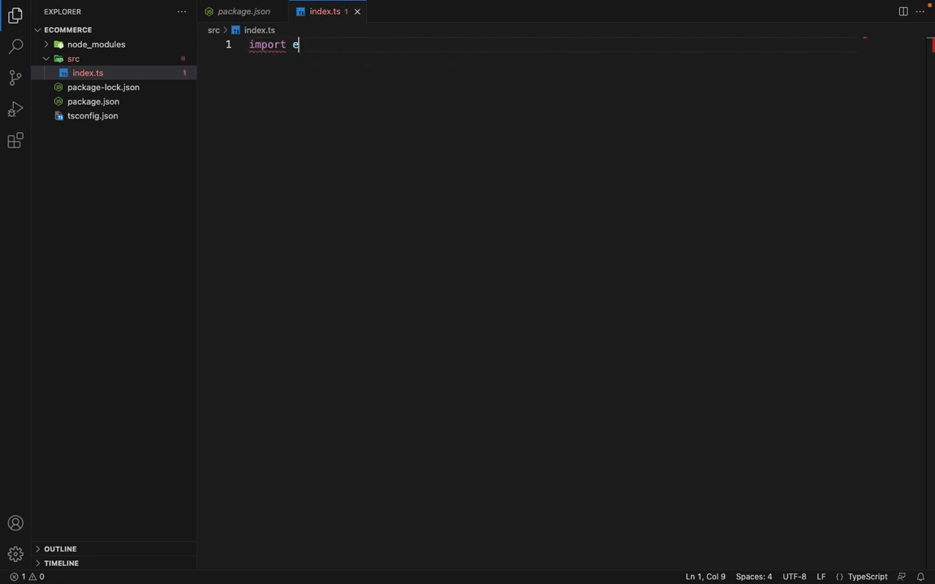
pyautogui.write('xpress from')
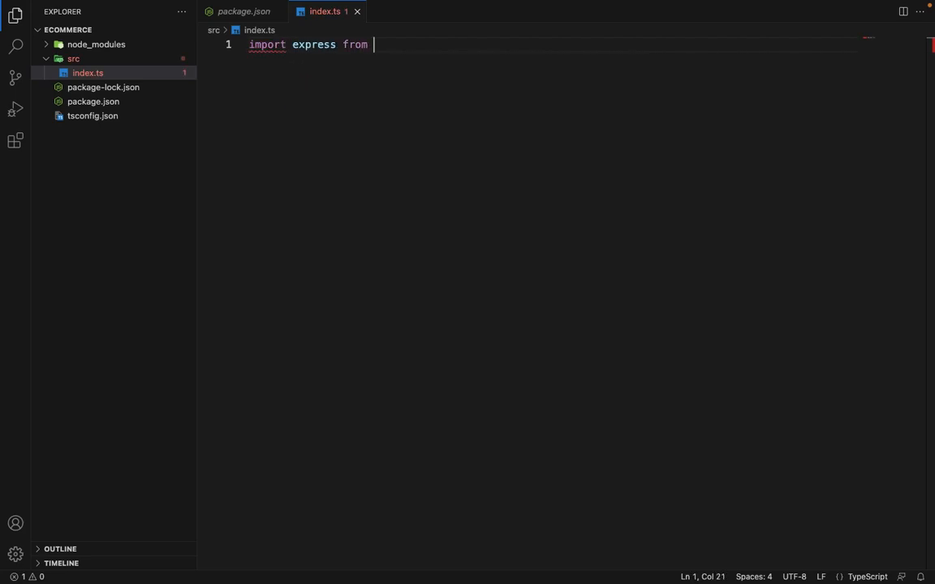
pyautogui.write("'express'")
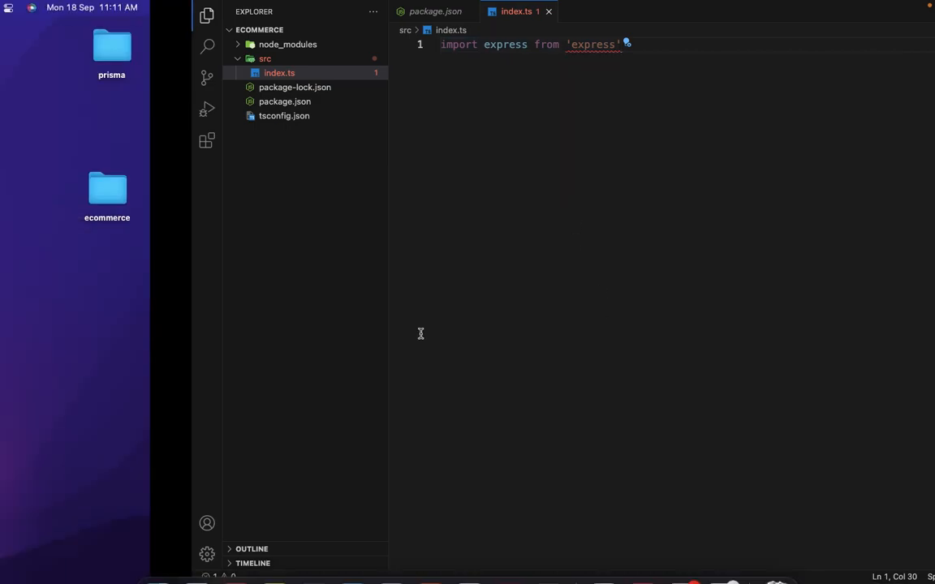
pyautogui.click(603, 555)
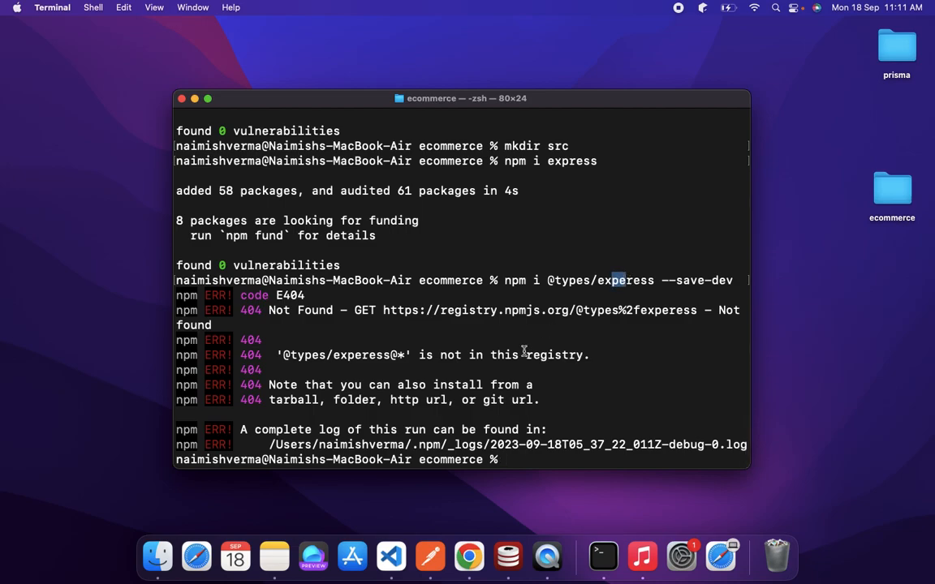
pyautogui.write('npm i @types/experess --save-dev')
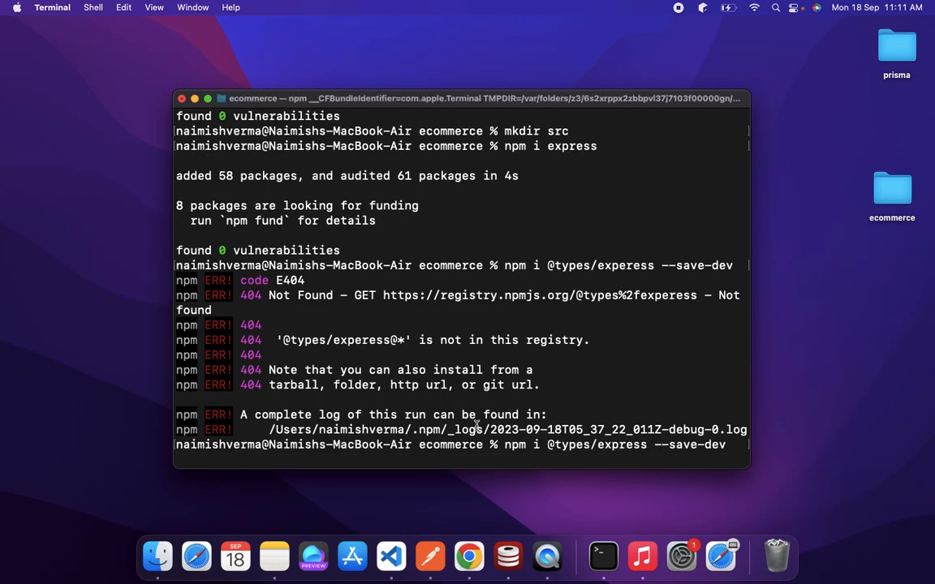
pyautogui.press('Return')
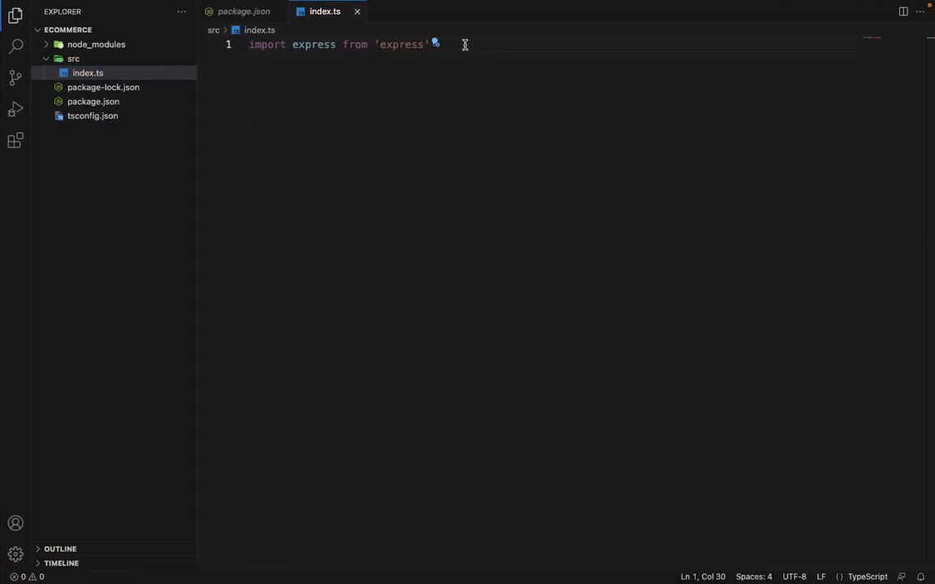
# Declare const app = express() below the import
pyautogui.press('Enter')
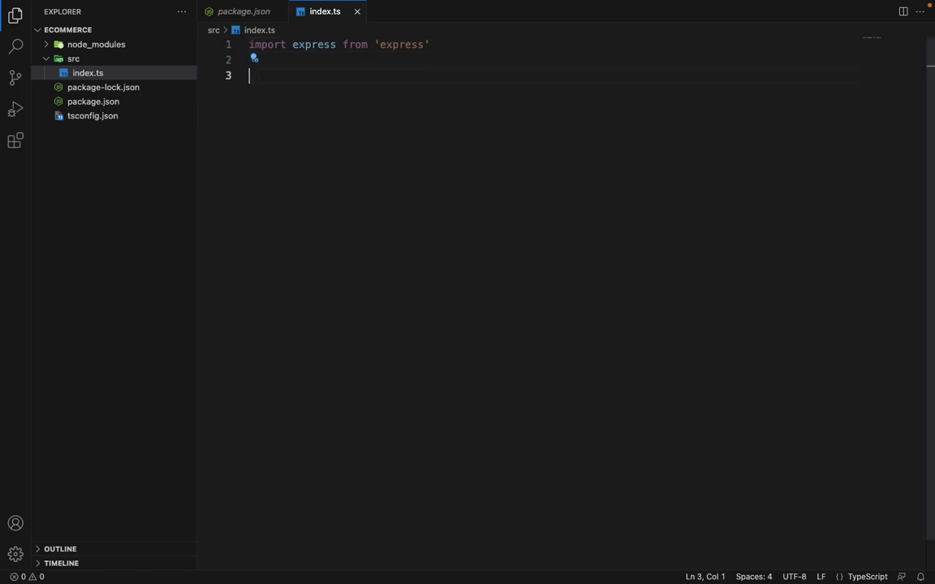
pyautogui.write('co')
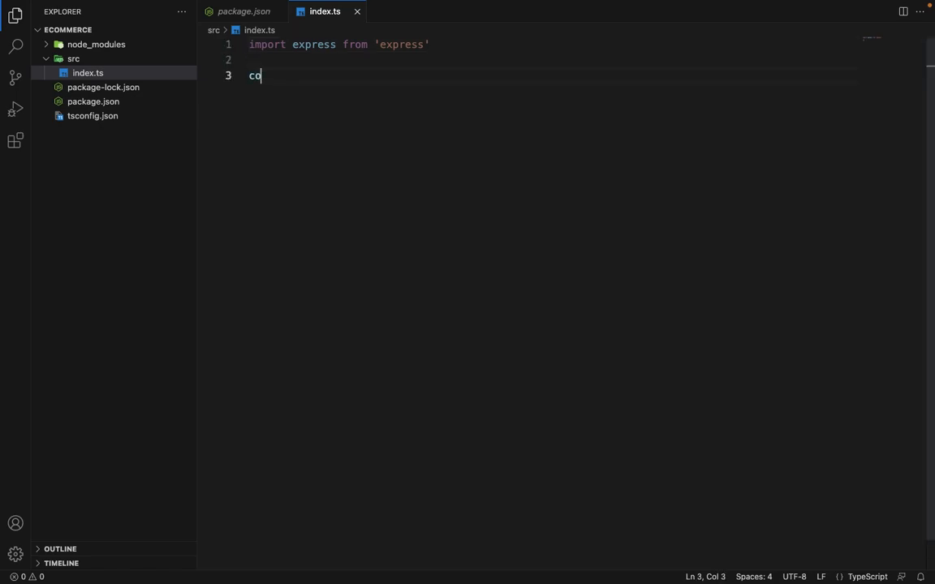
pyautogui.write('nst app')
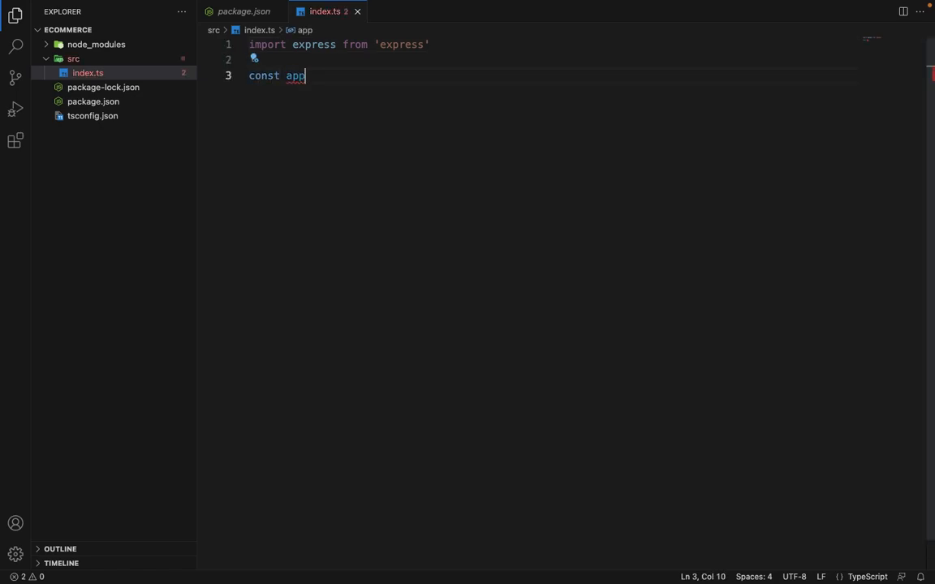
pyautogui.write('= express(')
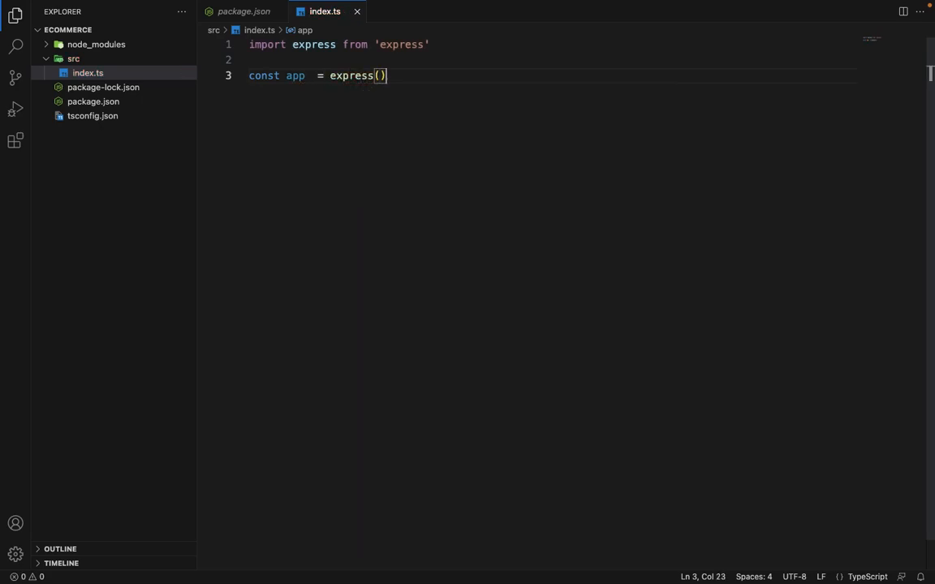
# Add an app.get('/') route whose handler sends 'Working'
pyautogui.write('appendFile.')
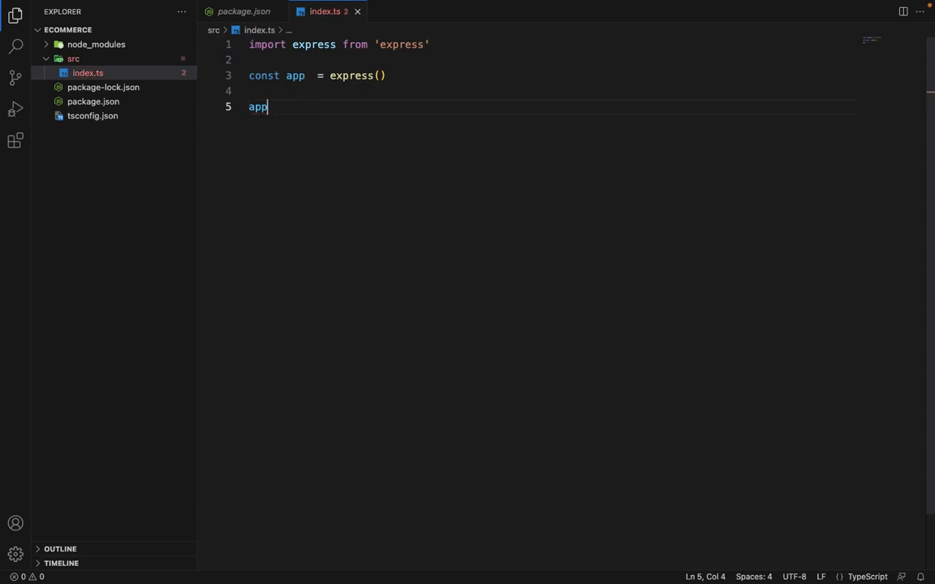
pyautogui.write('.')
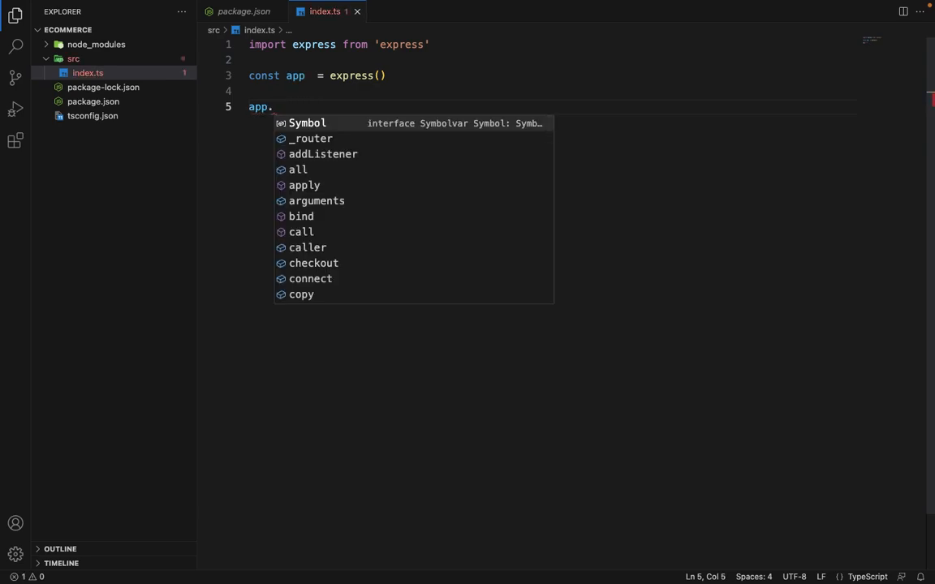
pyautogui.write('get()')
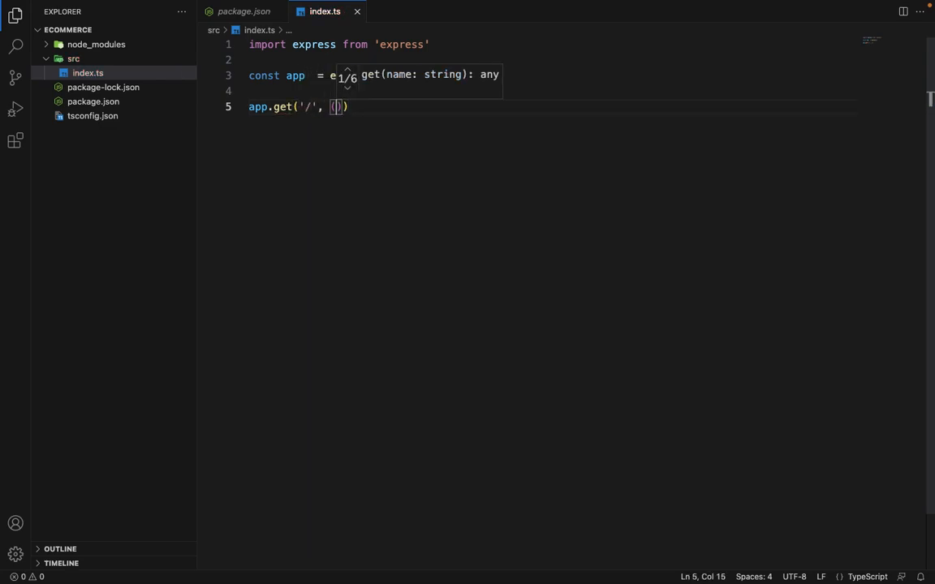
pyautogui.write('req, res')
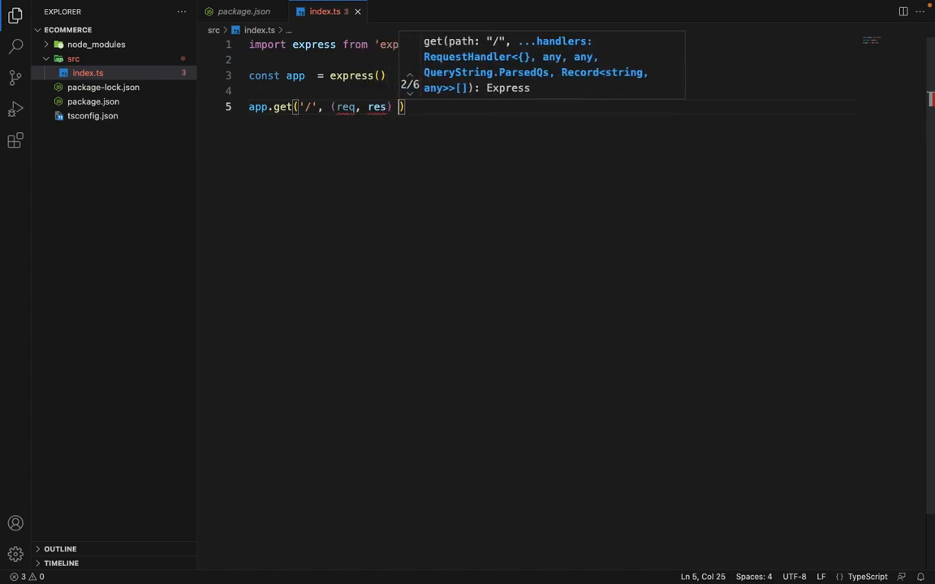
pyautogui.write('=> {')
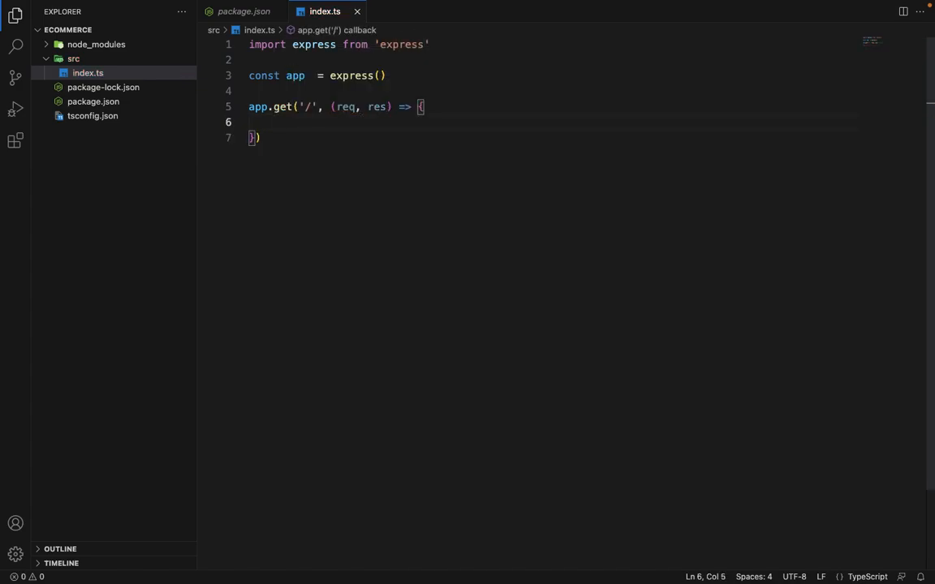
pyautogui.write("res.send('")
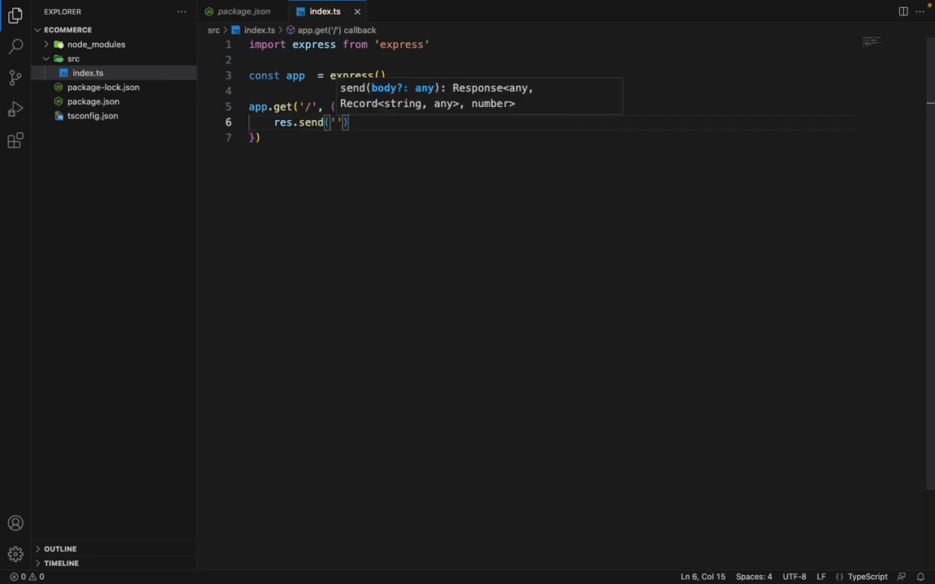
pyautogui.write('Working')
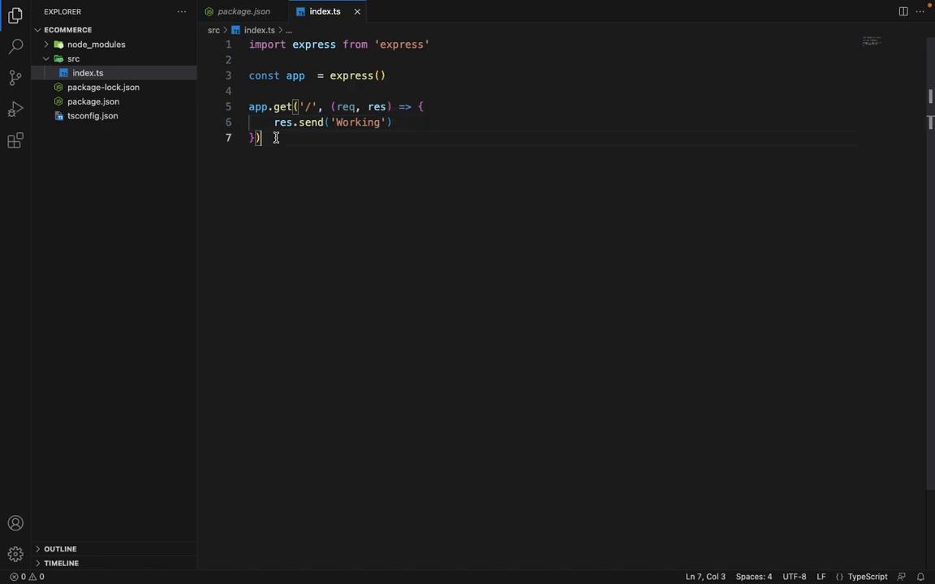
pyautogui.write("app.listen('")
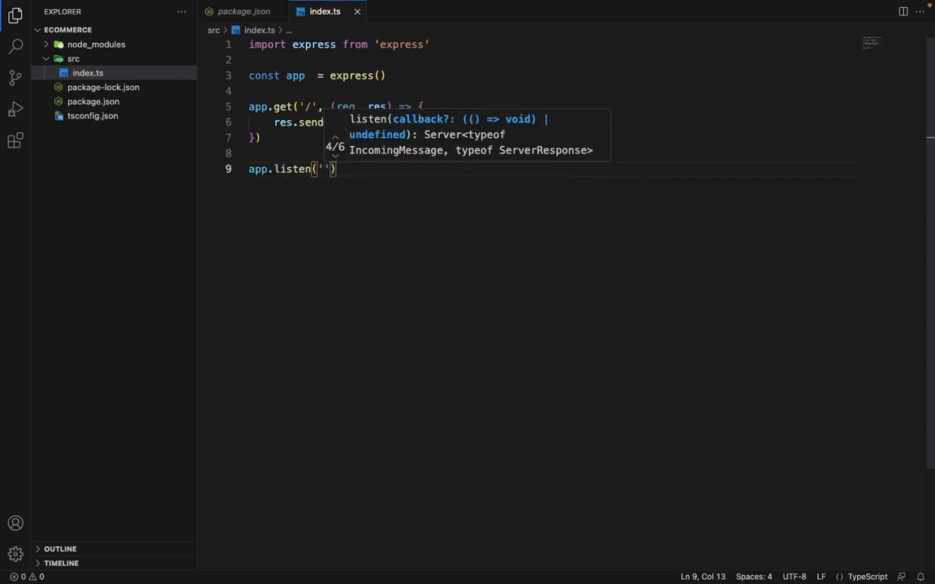
# Complete app.listen(3000) with a callback logging 'App working!'
pyautogui.write('3000')
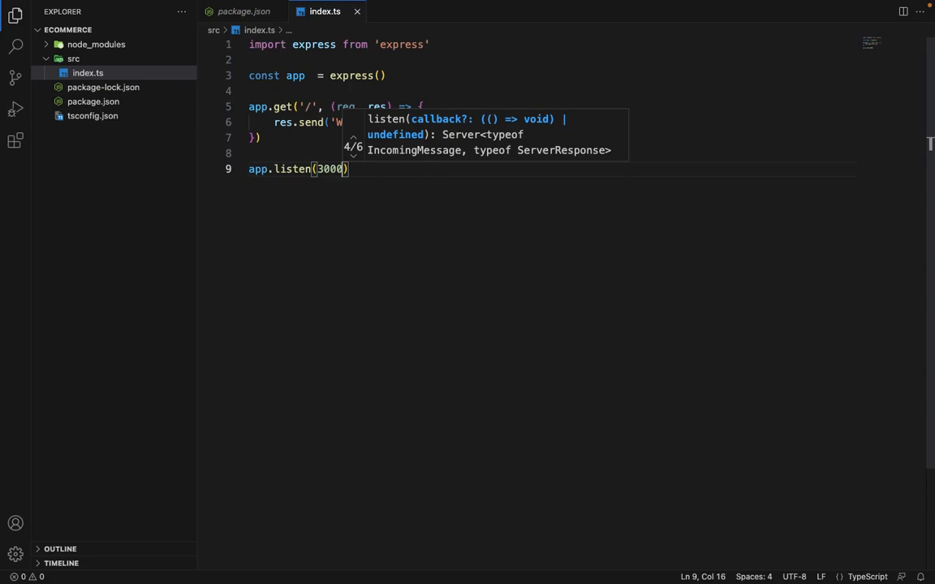
pyautogui.write(', ()')
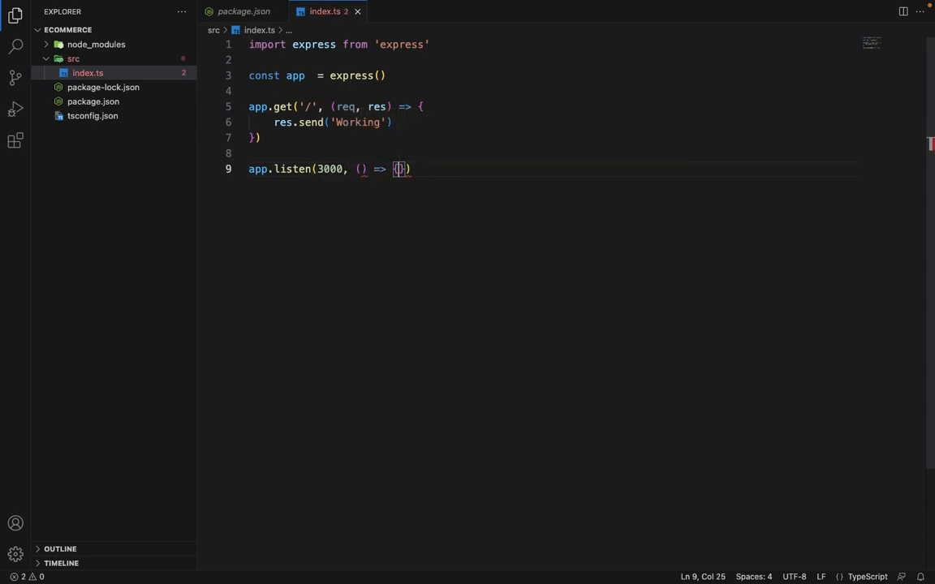
pyautogui.write('console')
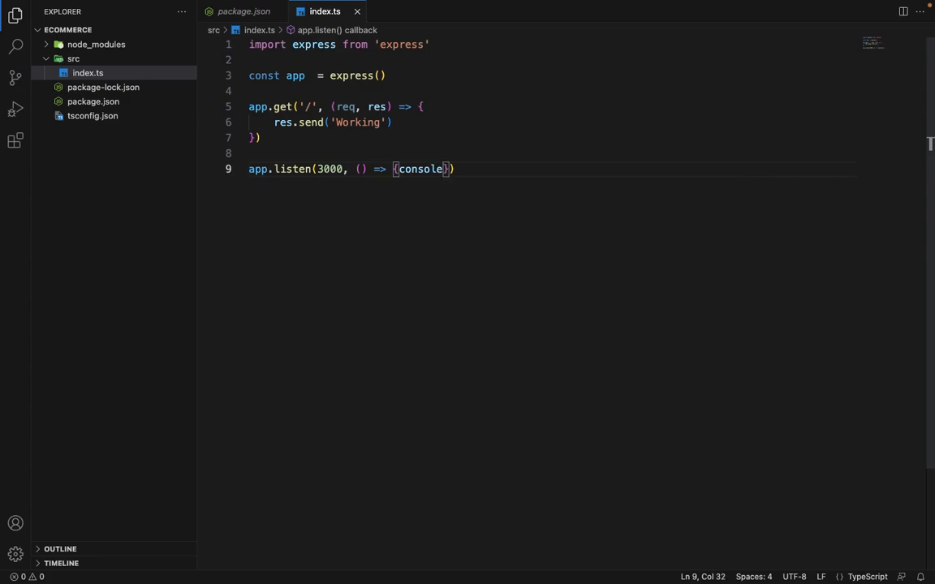
pyautogui.write(".log('A'")
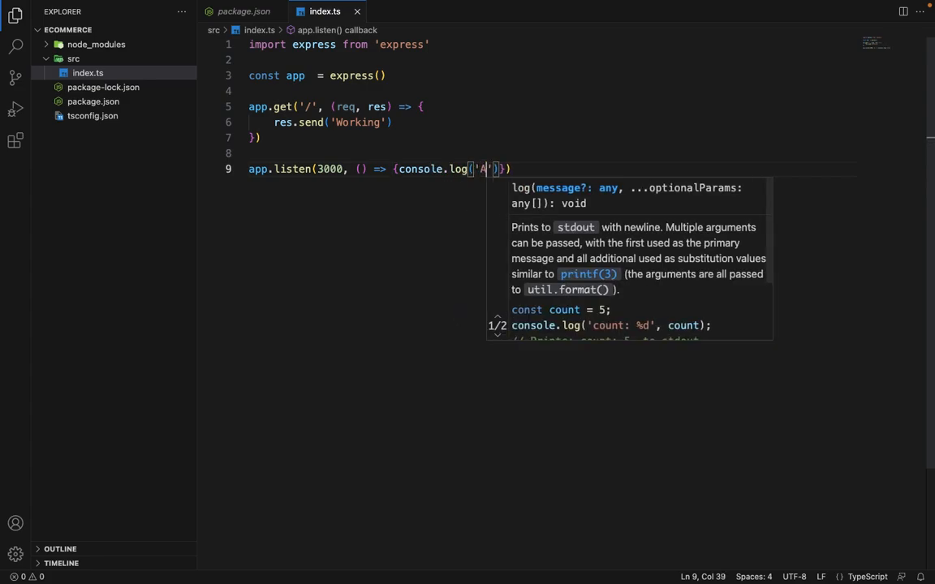
pyautogui.write('pp working!')
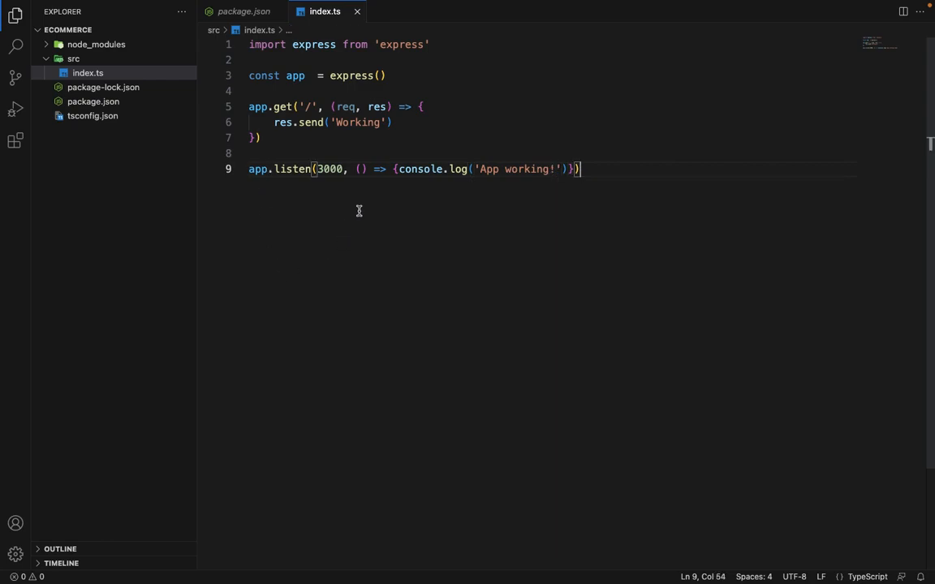
pyautogui.moveTo(325, 291)
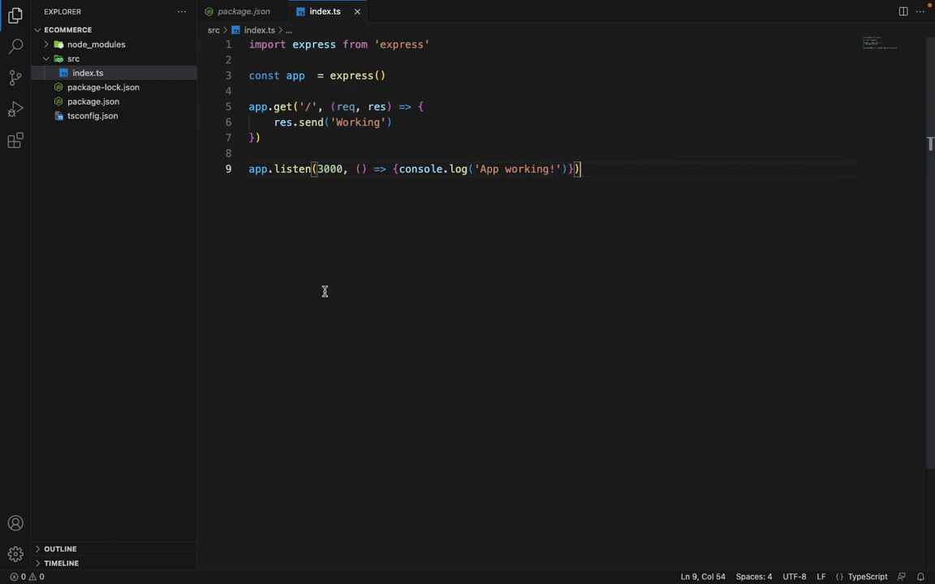
pyautogui.moveTo(74, 101)
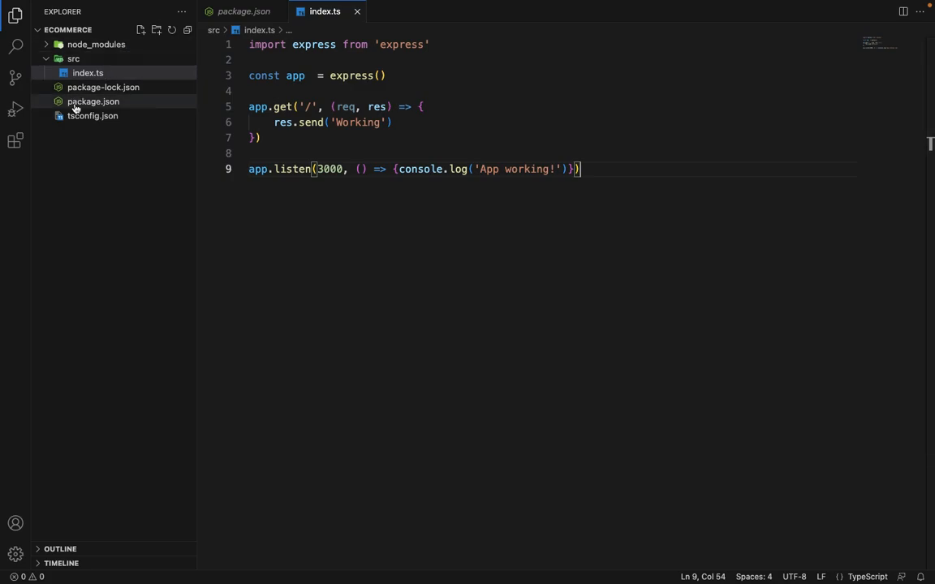
# Open package.json from the Explorer sidebar
pyautogui.click(93, 102)
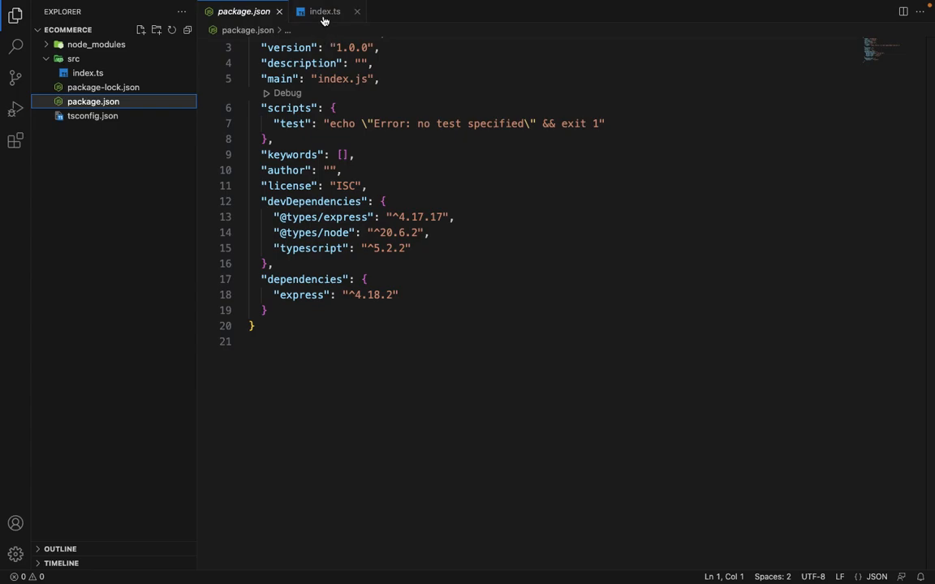
pyautogui.moveTo(324, 12)
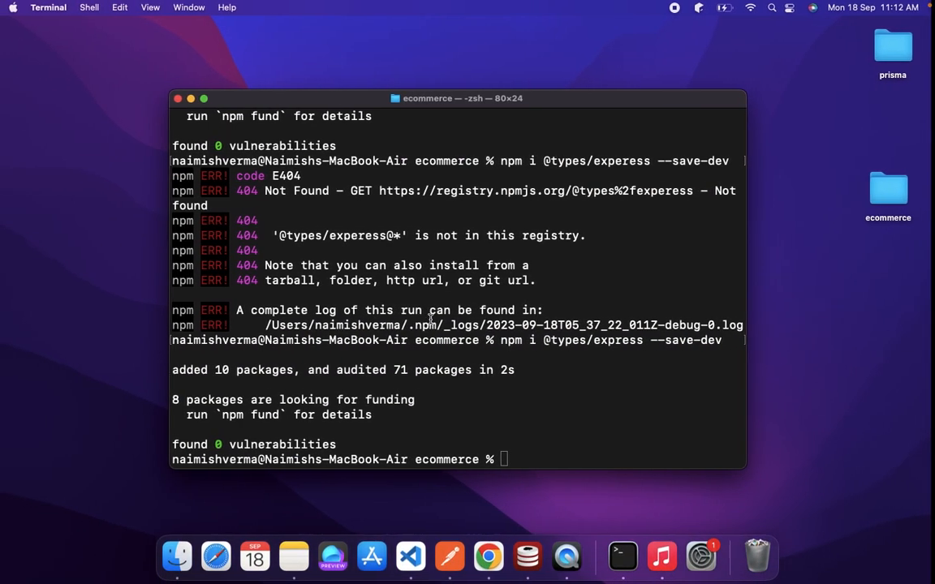
pyautogui.moveTo(408, 389)
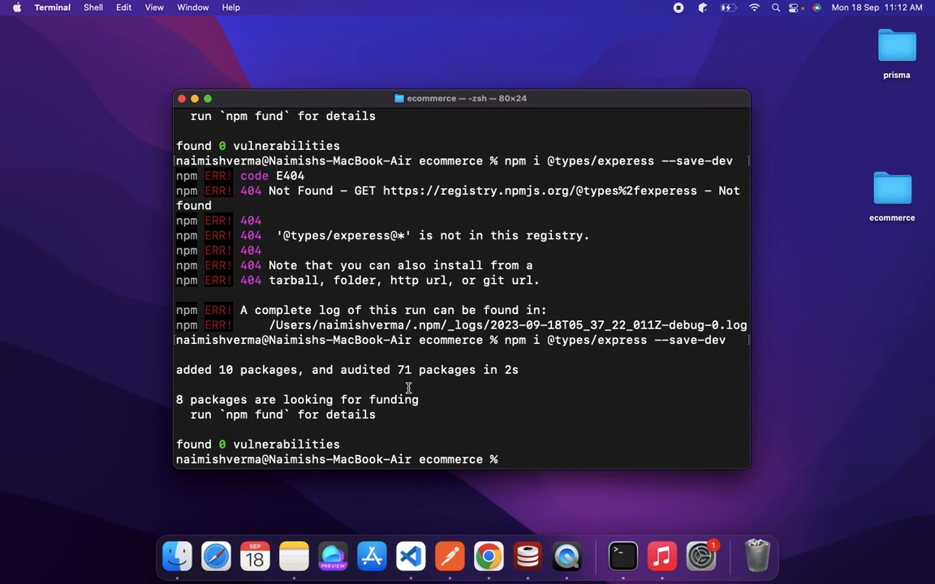
# Run npm i ts-node nodemon --save-dev in the Terminal
pyautogui.write('npm')
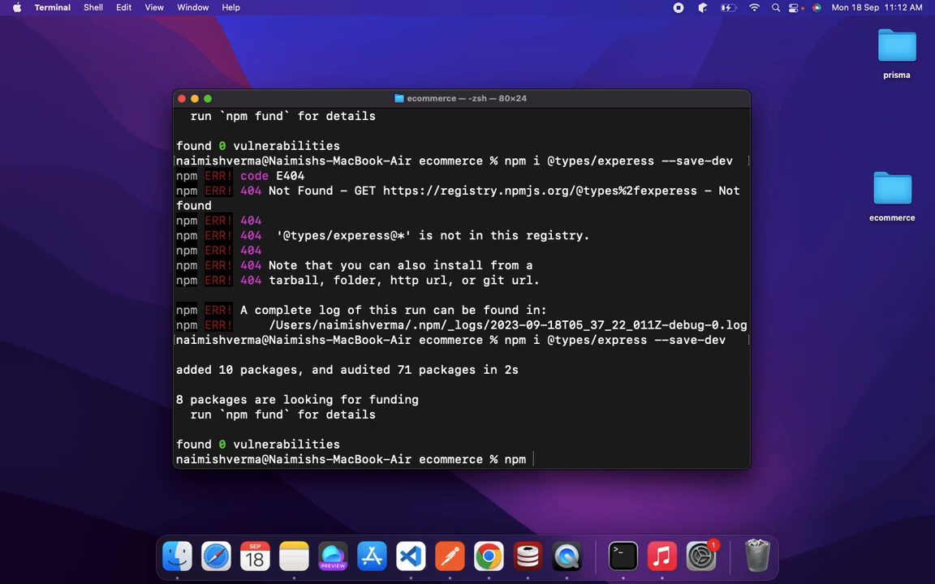
pyautogui.write('i')
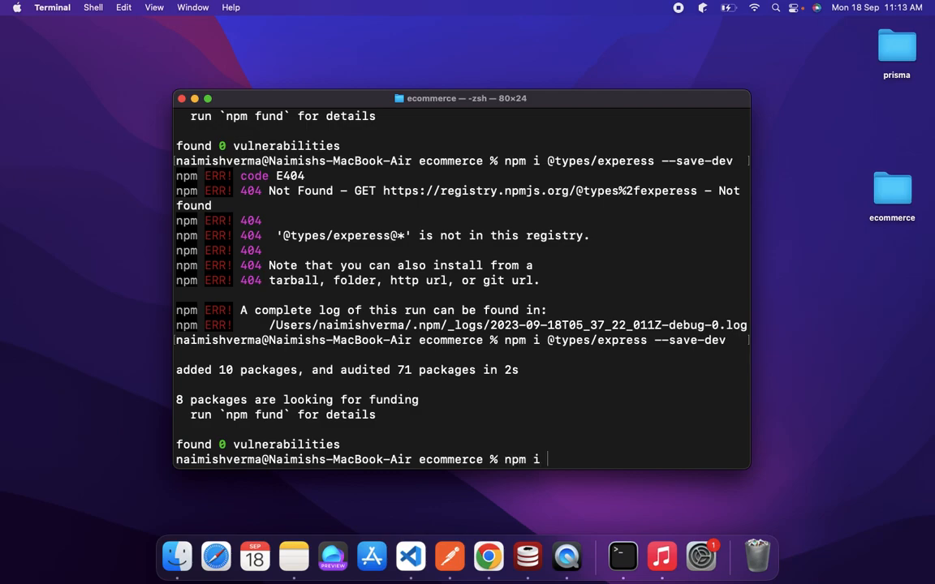
pyautogui.write('ts-n')
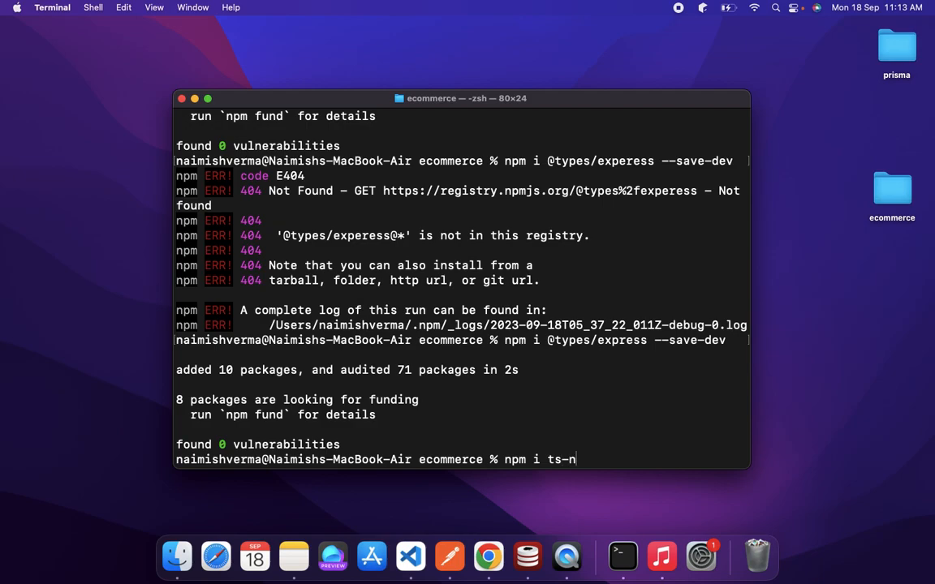
pyautogui.write('ode')
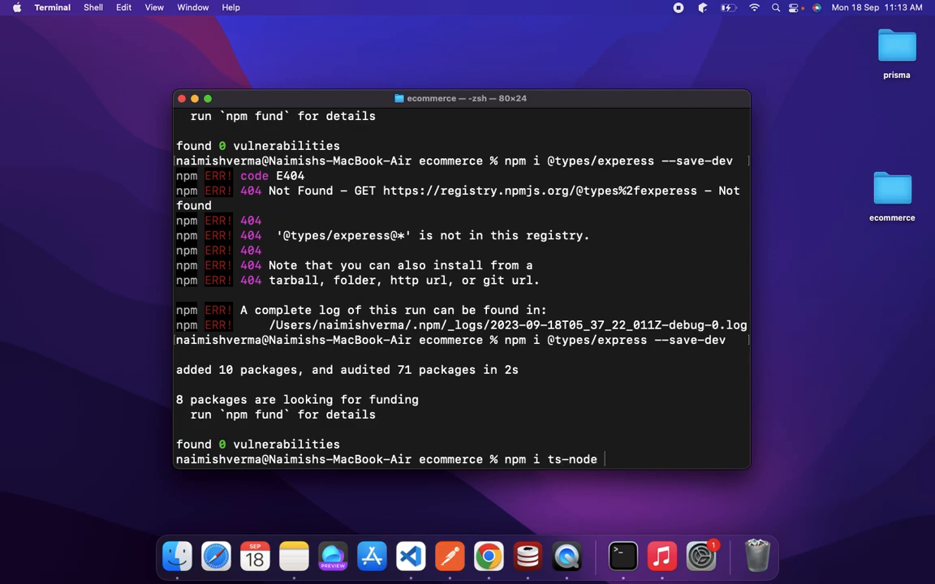
pyautogui.write('node')
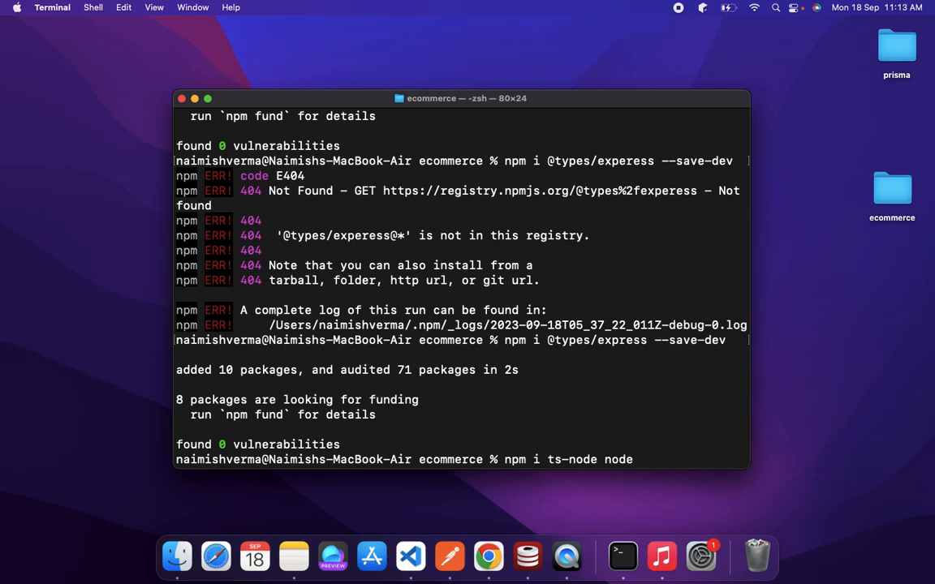
pyautogui.write('mon')
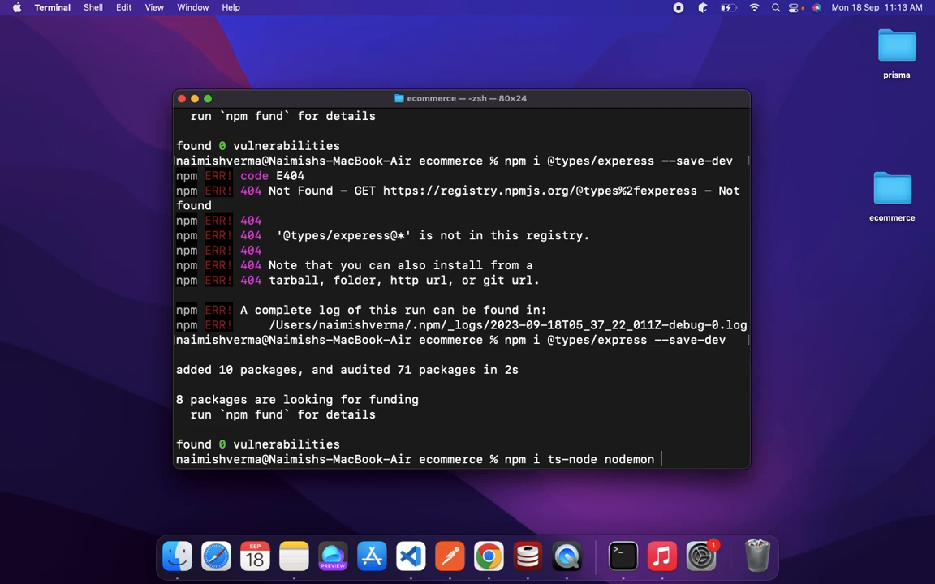
pyautogui.write('--save')
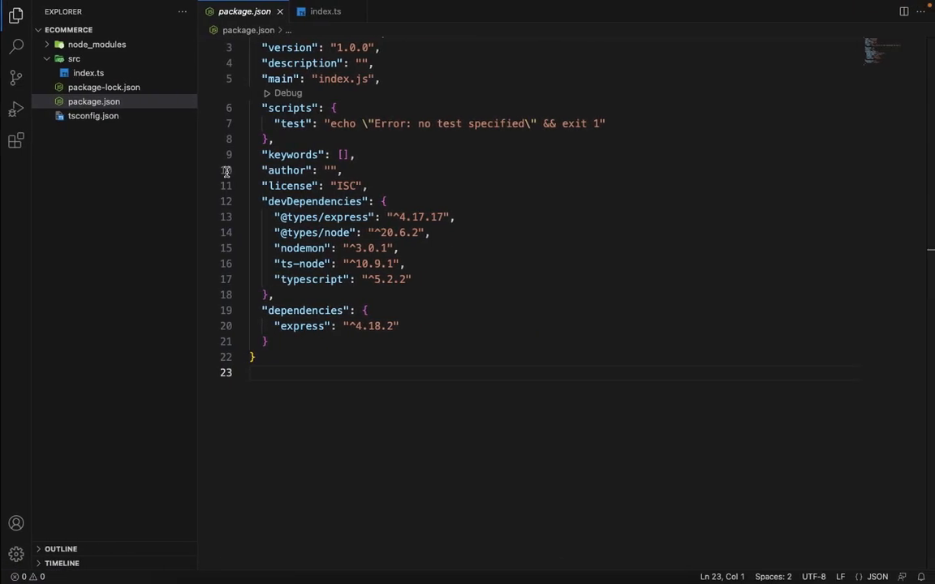
# Create nodemon.json in the project root with "watch": "src"
pyautogui.click(71, 30)
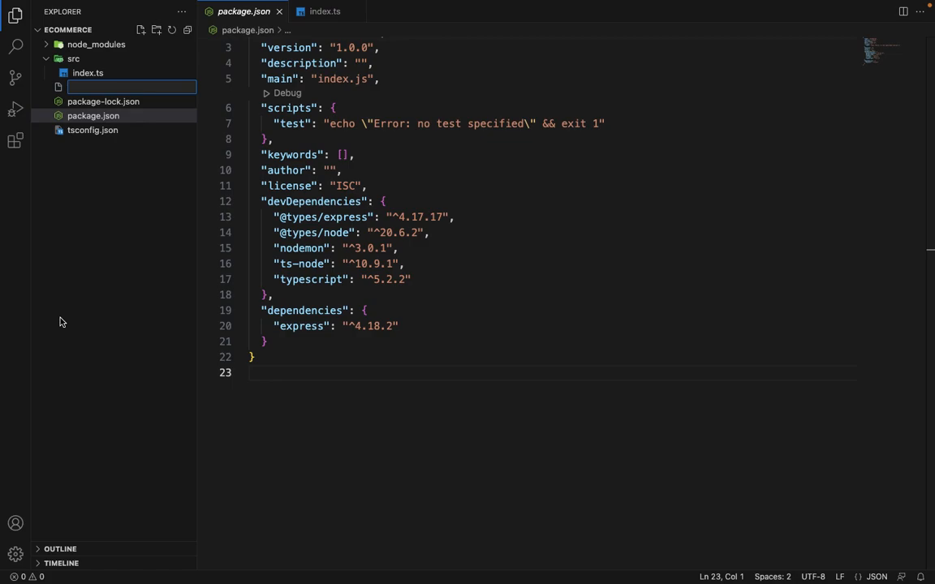
pyautogui.write('nodemon.json')
pyautogui.write('{')
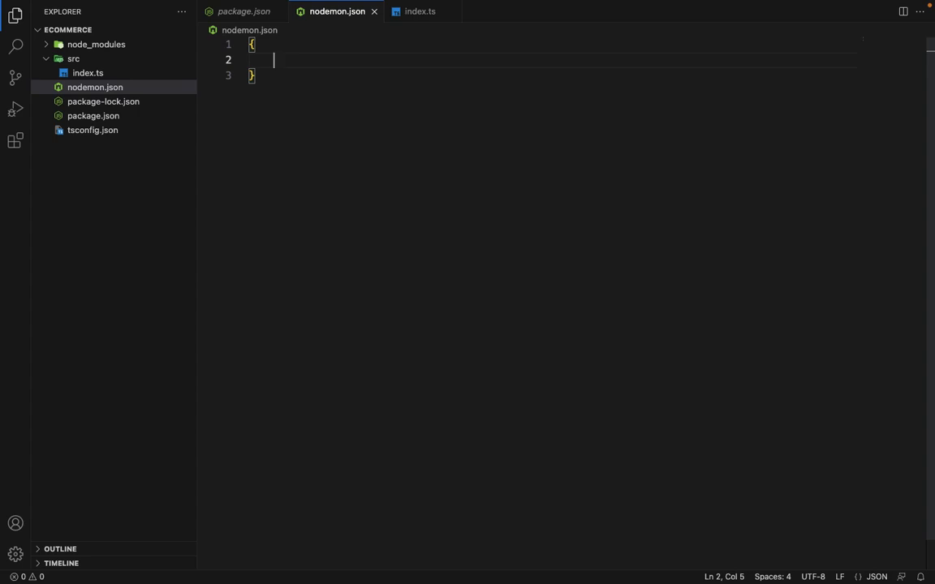
pyautogui.write('"watch"')
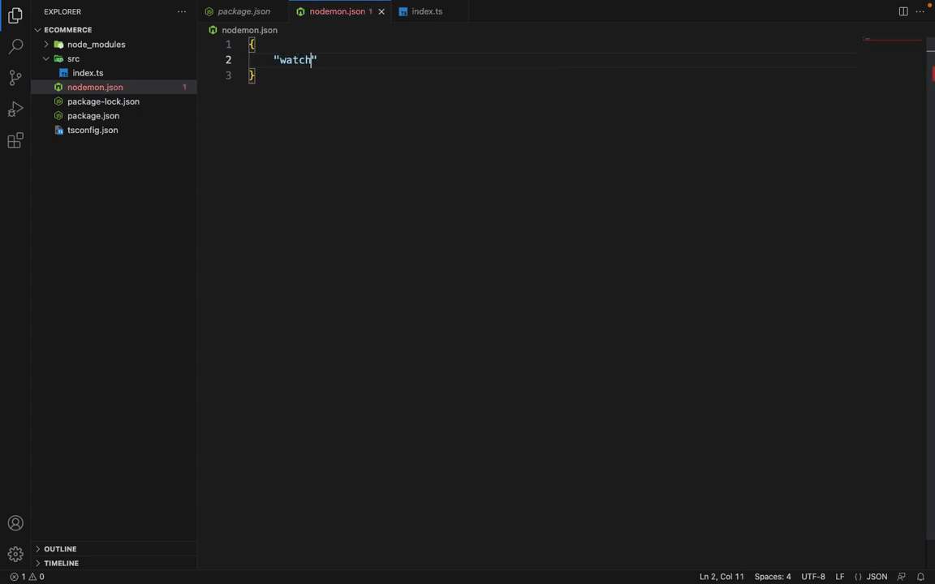
pyautogui.write('":["s"')
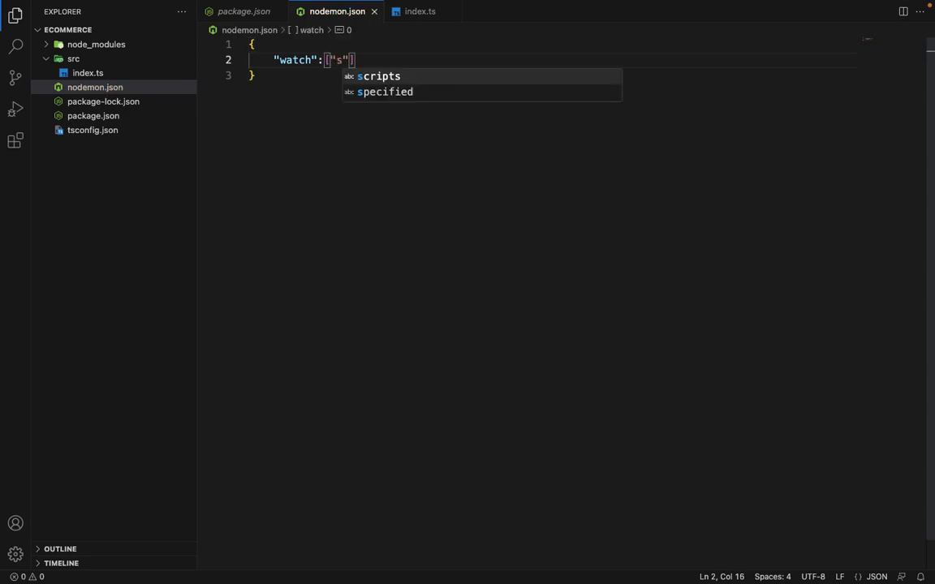
pyautogui.write('rc')
pyautogui.write('"ext')
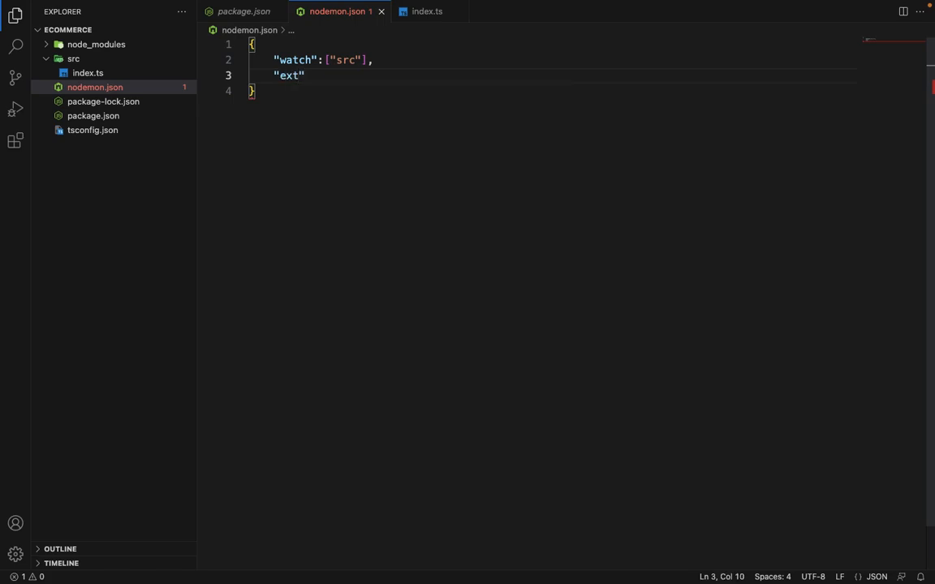
# Add an "ext" entry of ".js,.ts" to nodemon.json
pyautogui.write(':""')
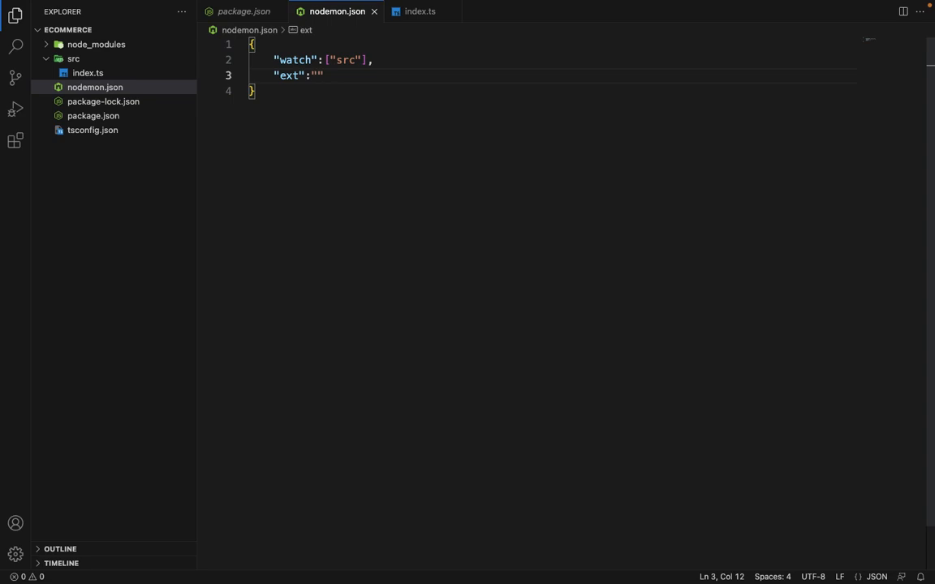
pyautogui.write('.js')
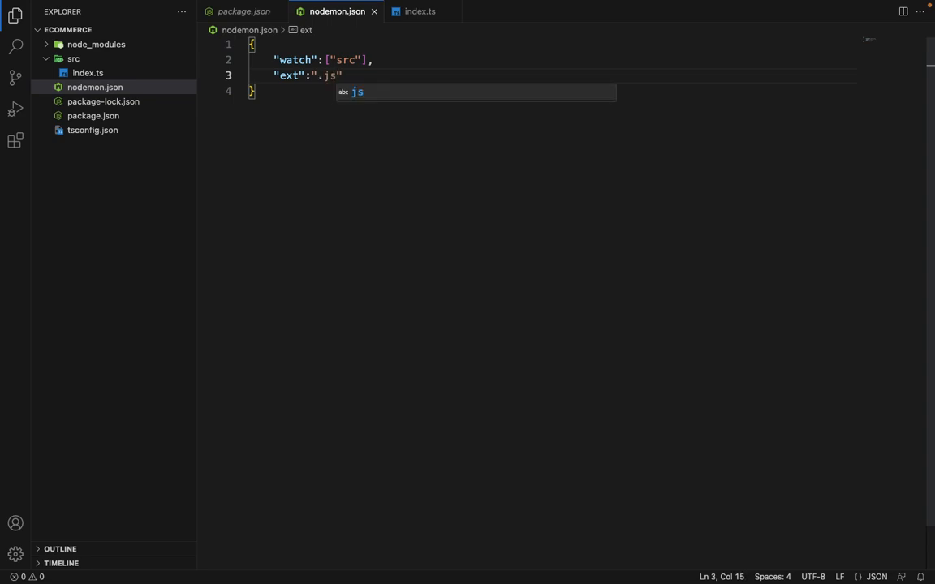
pyautogui.write(',.ys')
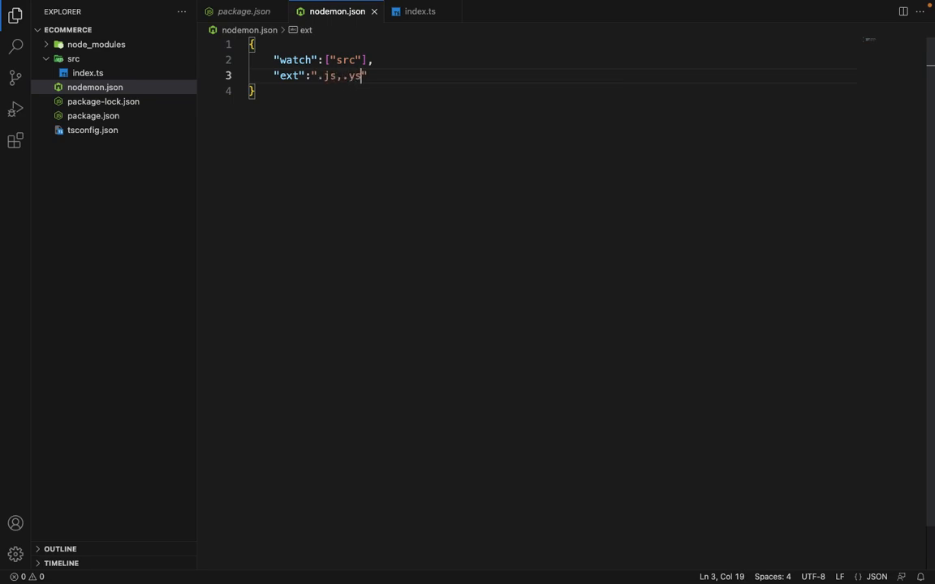
pyautogui.press('Backspace')
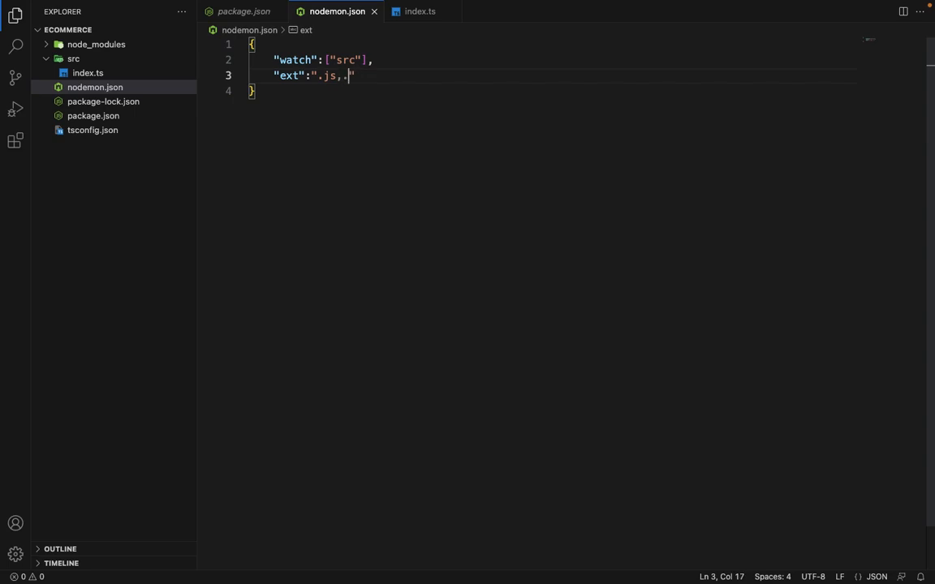
pyautogui.write('ts')
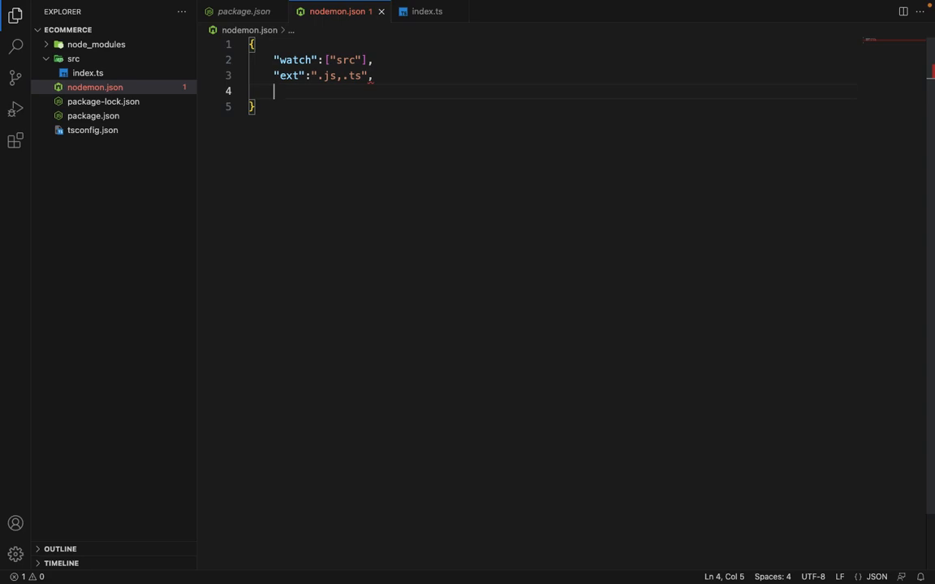
# Add "exec": "npx ts-node ./src/index.ts" to nodemon.json
pyautogui.write('"e')
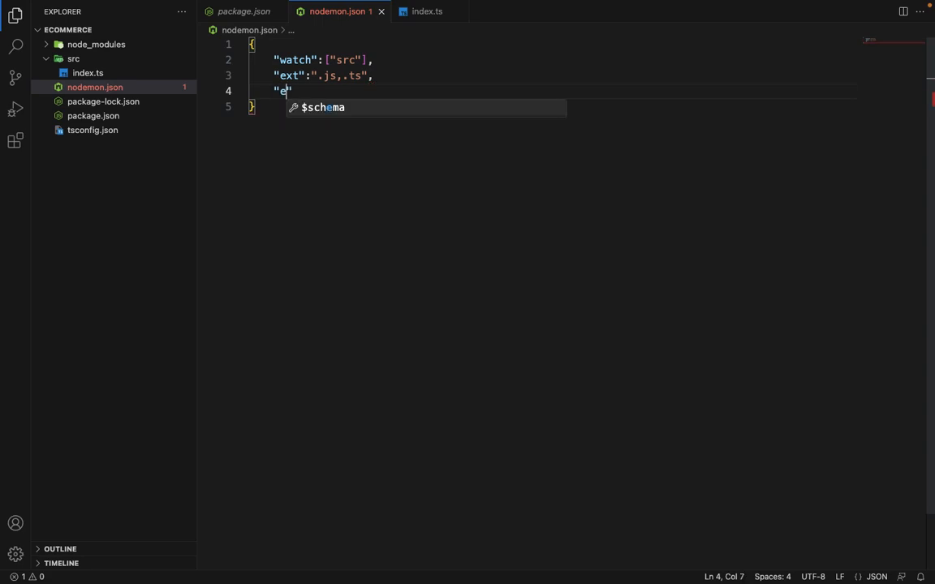
pyautogui.write('xec')
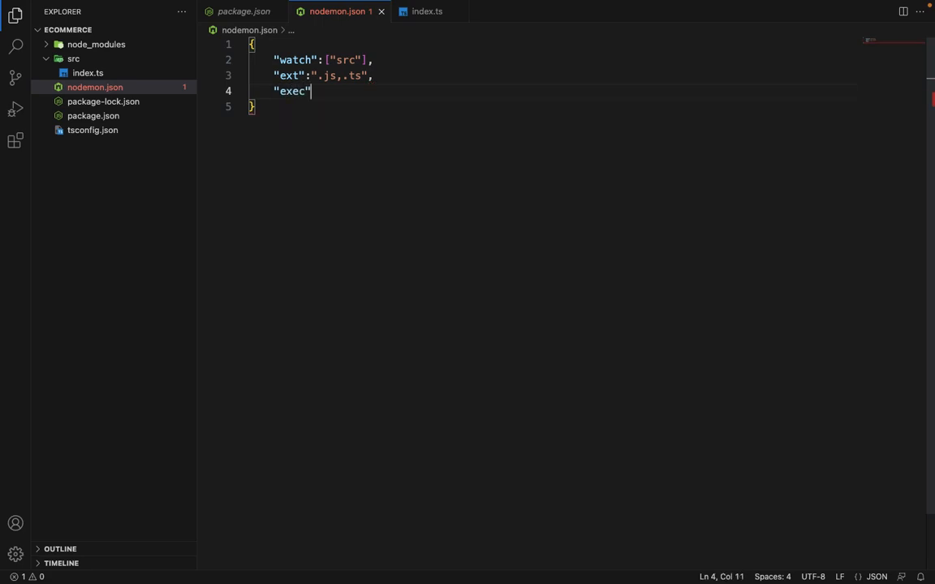
pyautogui.write(':"n"')
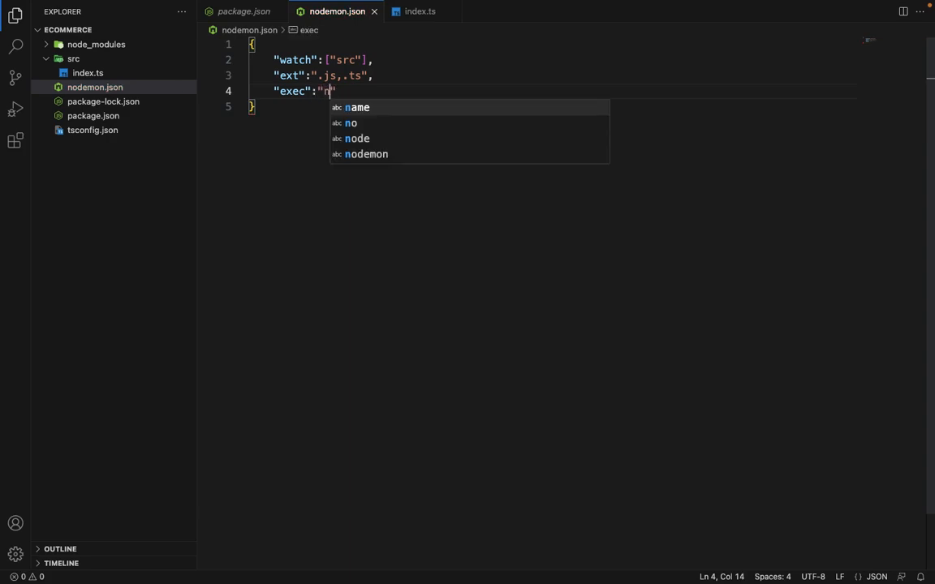
pyautogui.write('npx ts-')
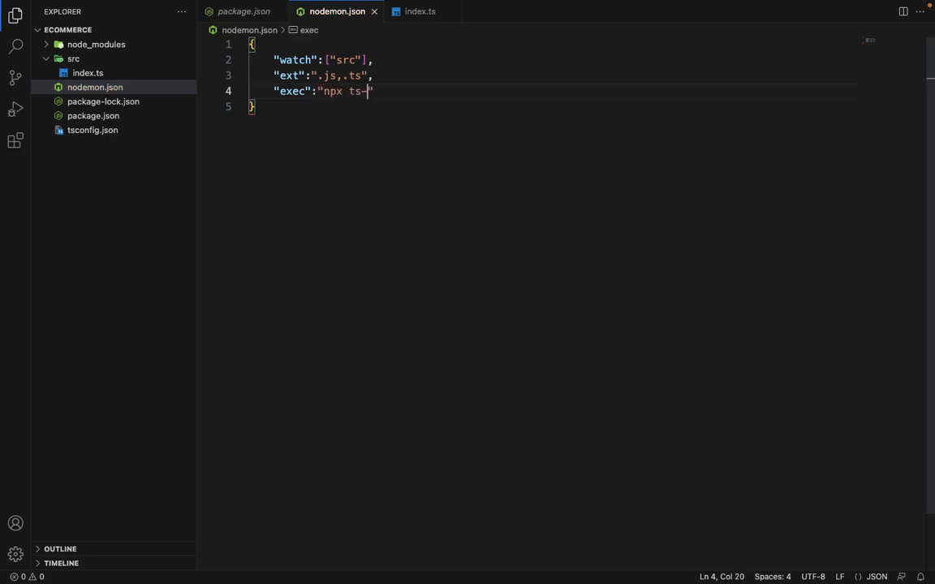
pyautogui.write('node .')
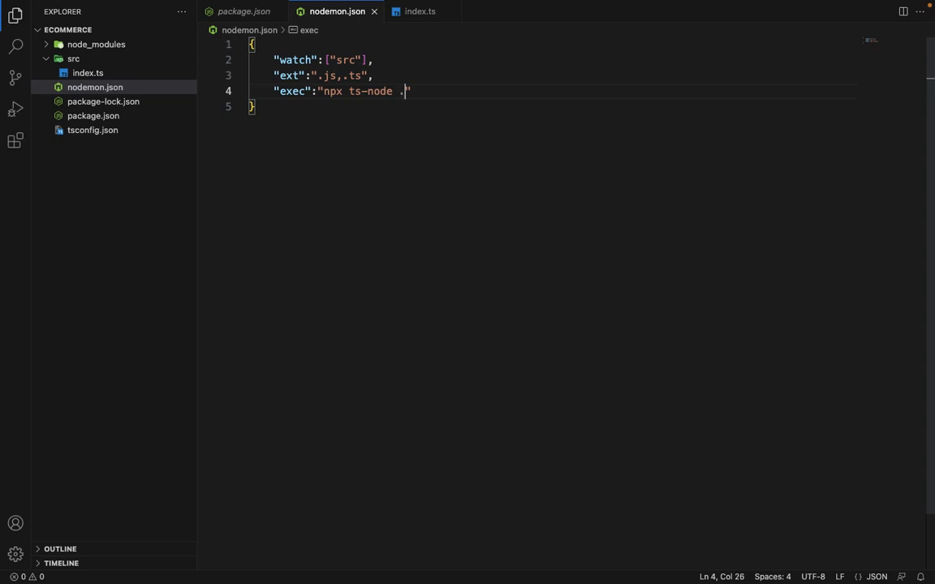
pyautogui.write('/src/')
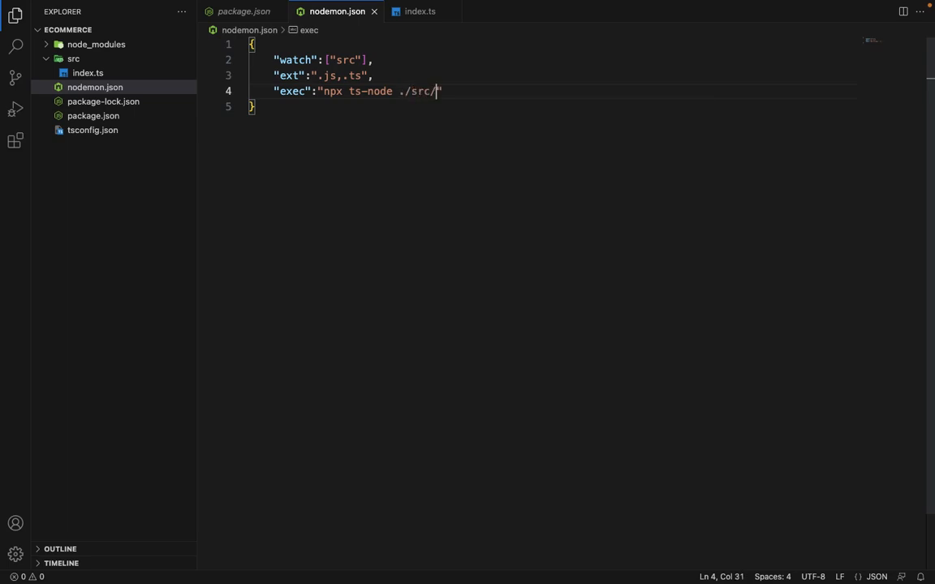
pyautogui.write('index.ts')
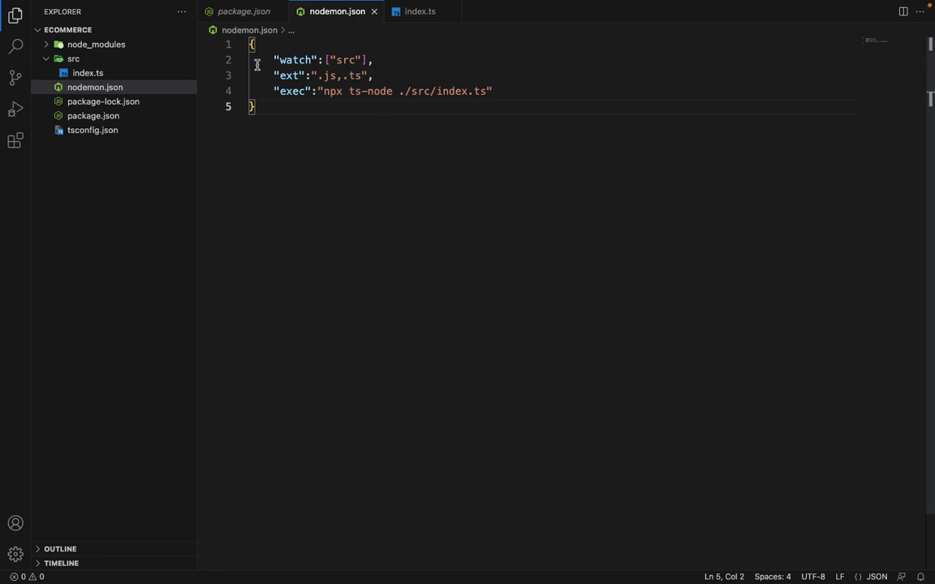
pyautogui.moveTo(442, 61)
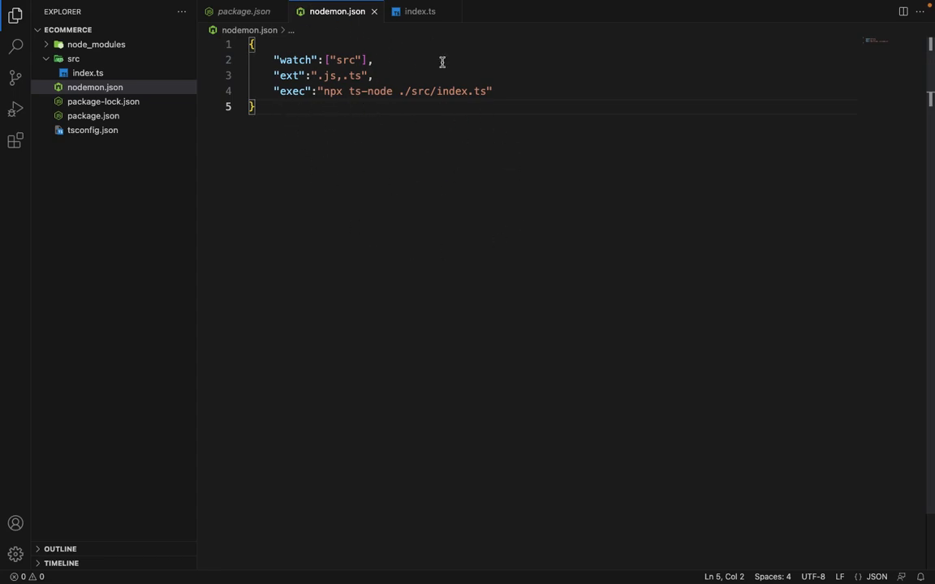
# Add a "start": "npx nodemon" entry to package.json's scripts
pyautogui.click(92, 115)
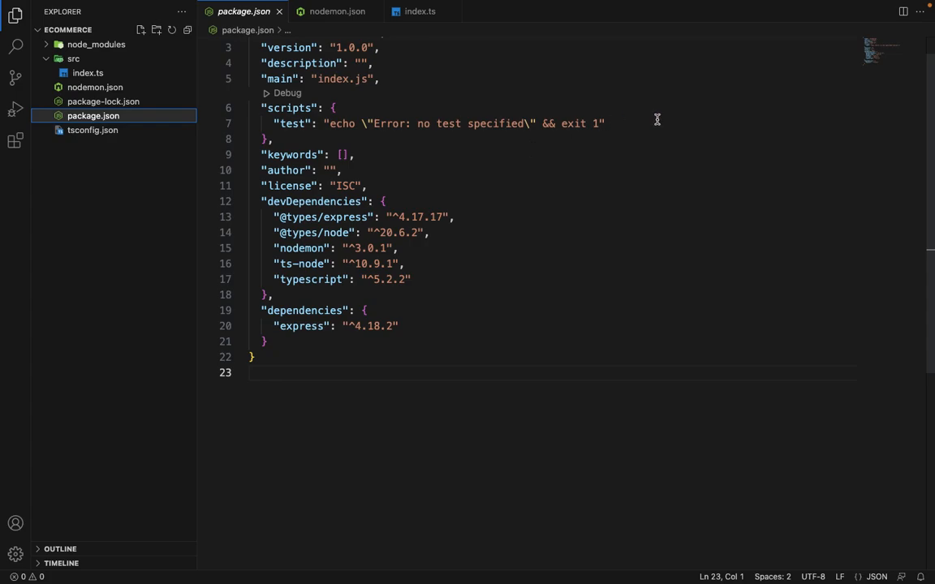
pyautogui.write('"s')
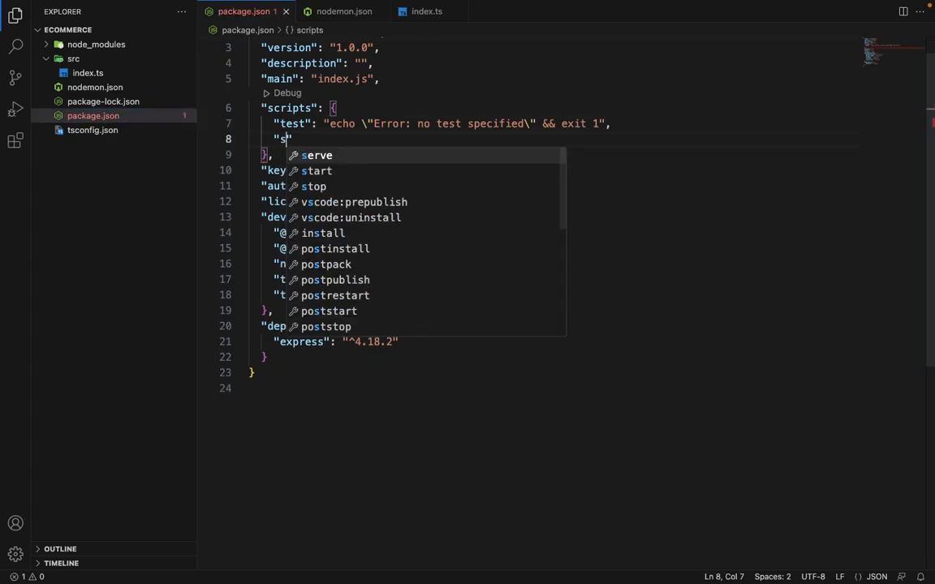
pyautogui.write('start')
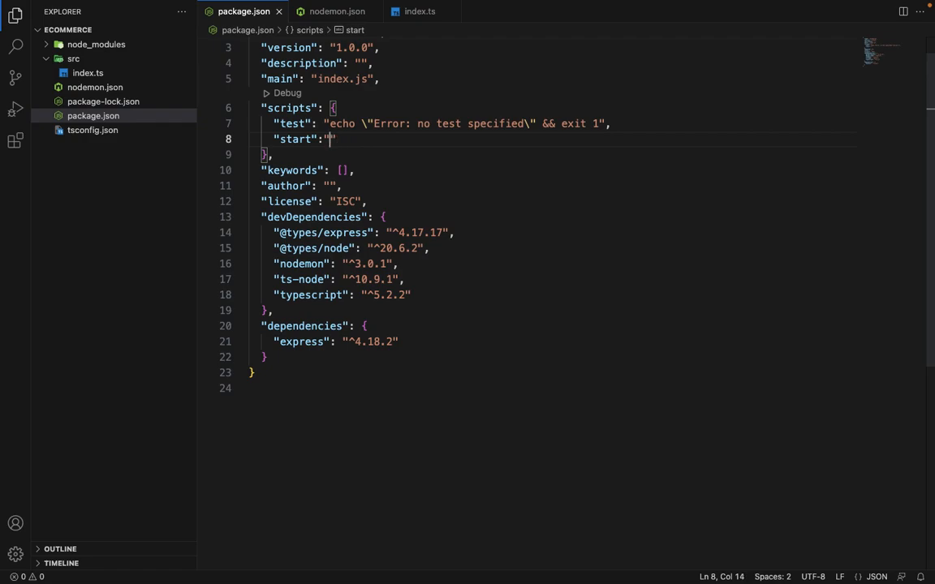
pyautogui.write('npx nodemon')
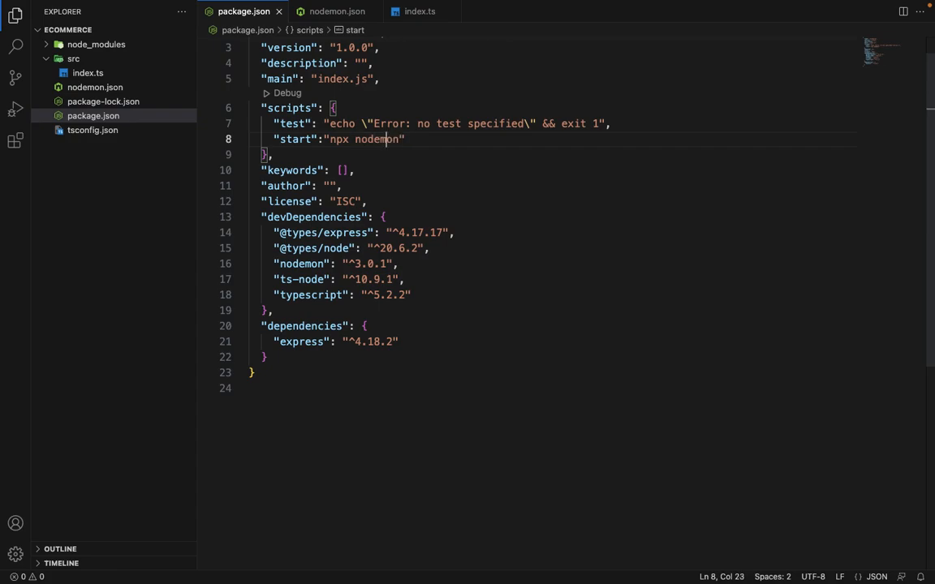
pyautogui.moveTo(649, 207)
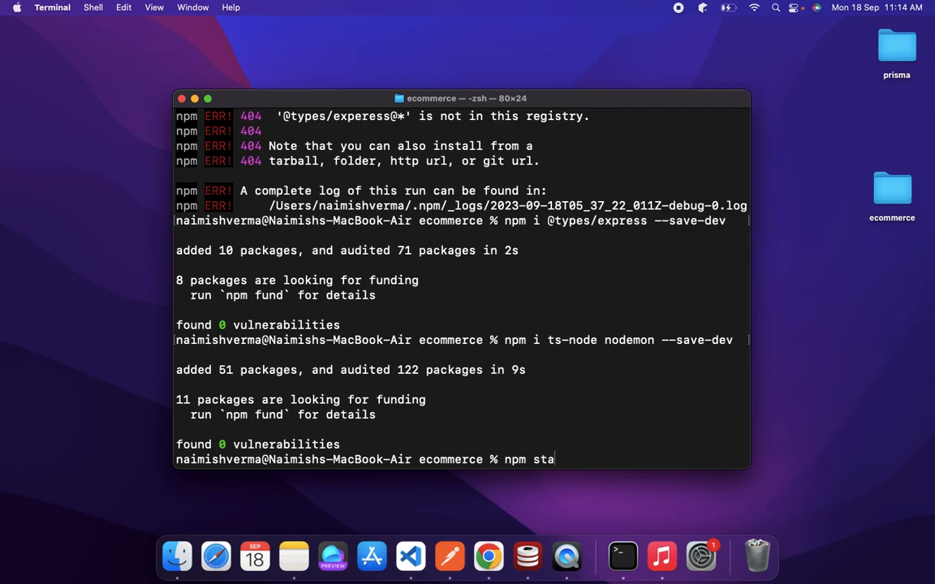
# Run npm start in the Terminal to launch the server via nodemon
pyautogui.press('Enter')
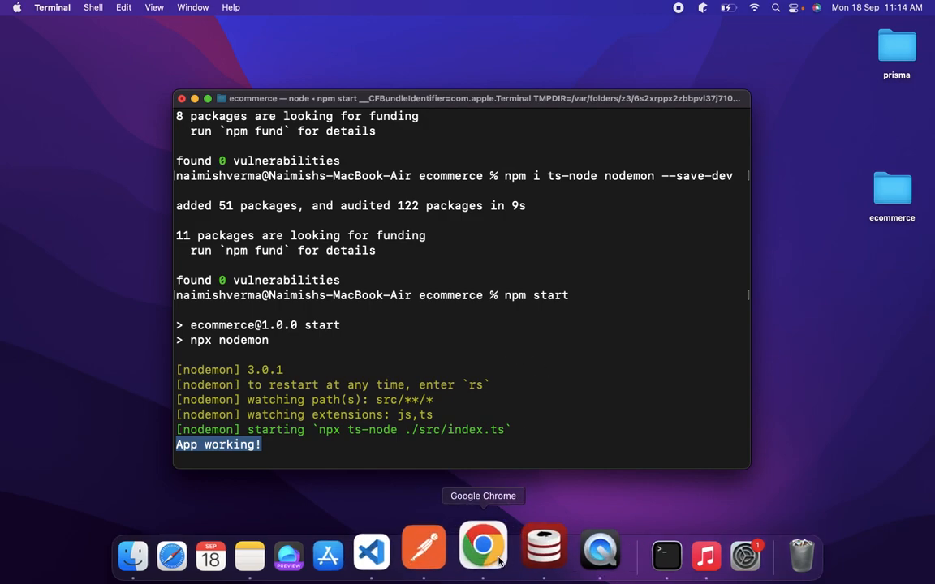
# Load localhost:3000 in Chrome and see the 'Working' response
pyautogui.click(482, 549)
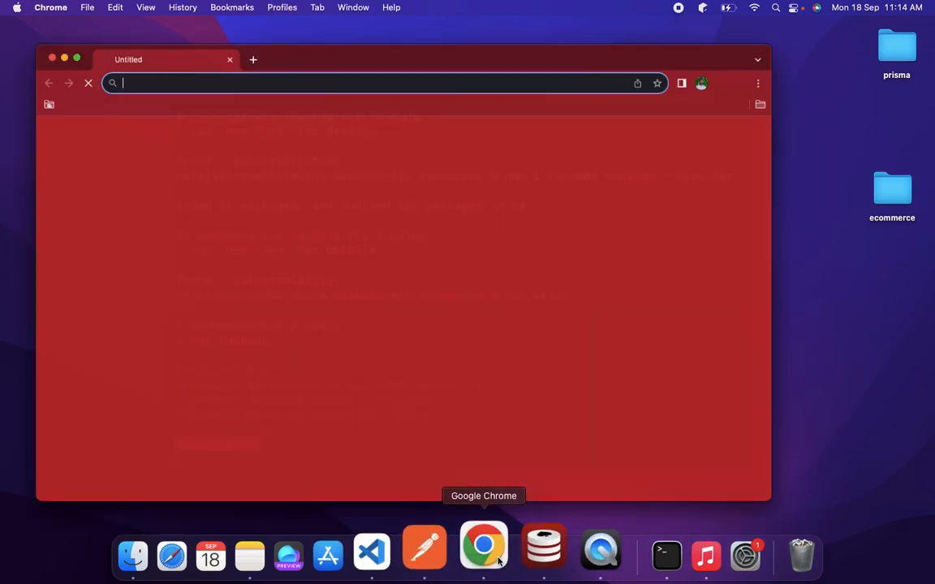
pyautogui.write('local')
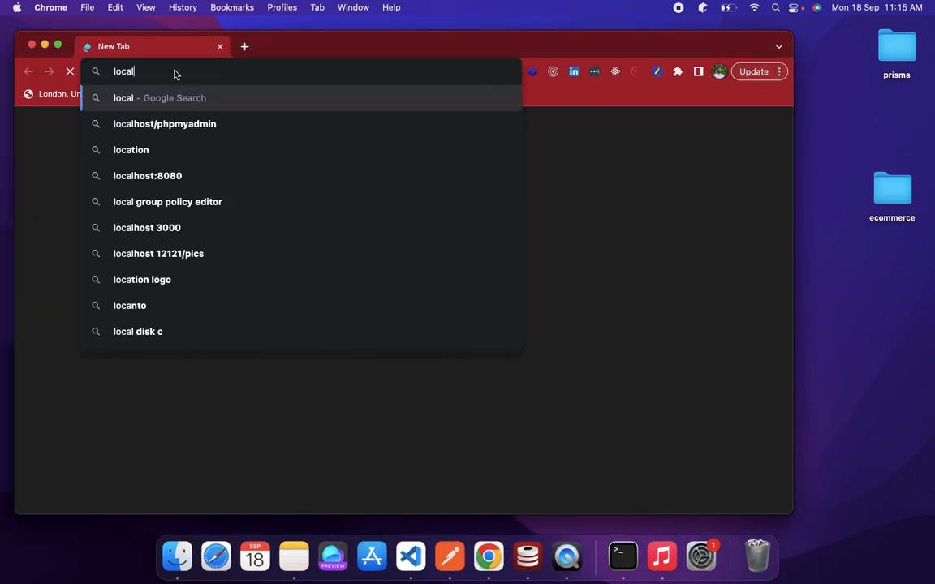
pyautogui.write('localhost:3000')
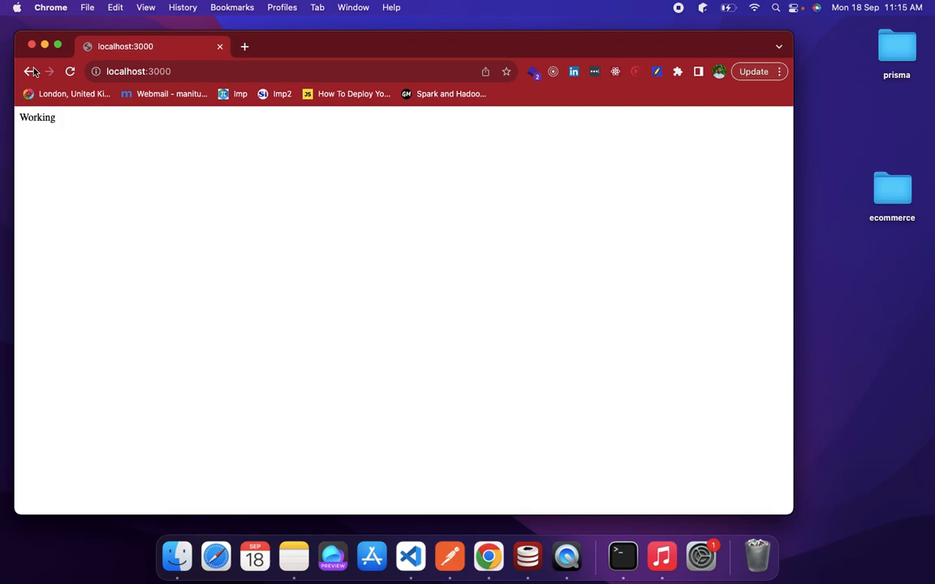
pyautogui.click(410, 557)
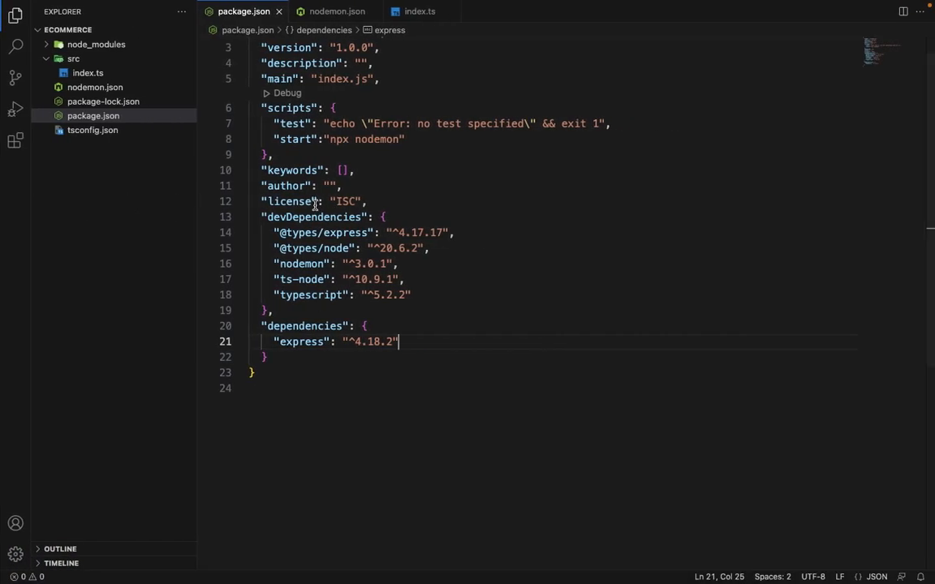
# Reopen src/index.ts to show the Express server sending 'Working' on port 3000
pyautogui.click(416, 11)
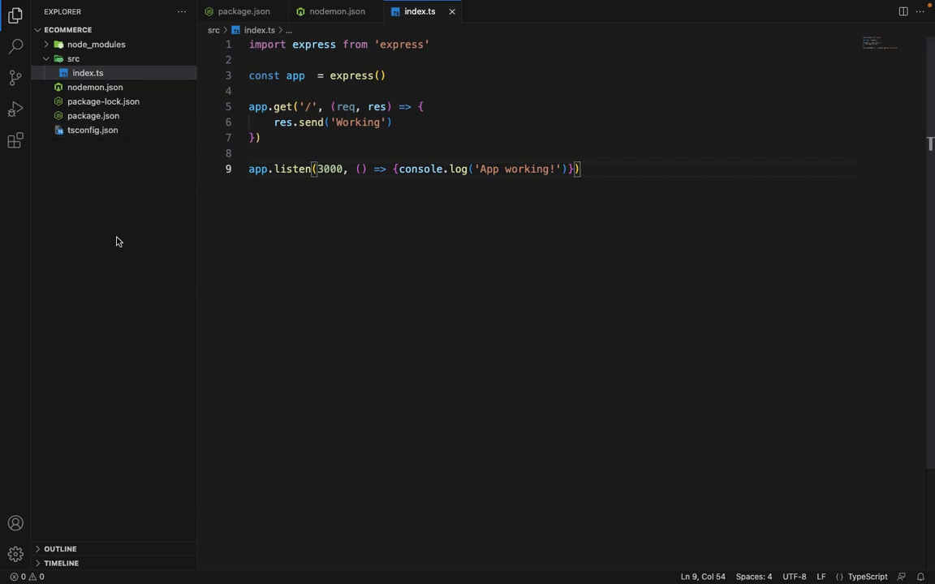
pyautogui.moveTo(362, 304)
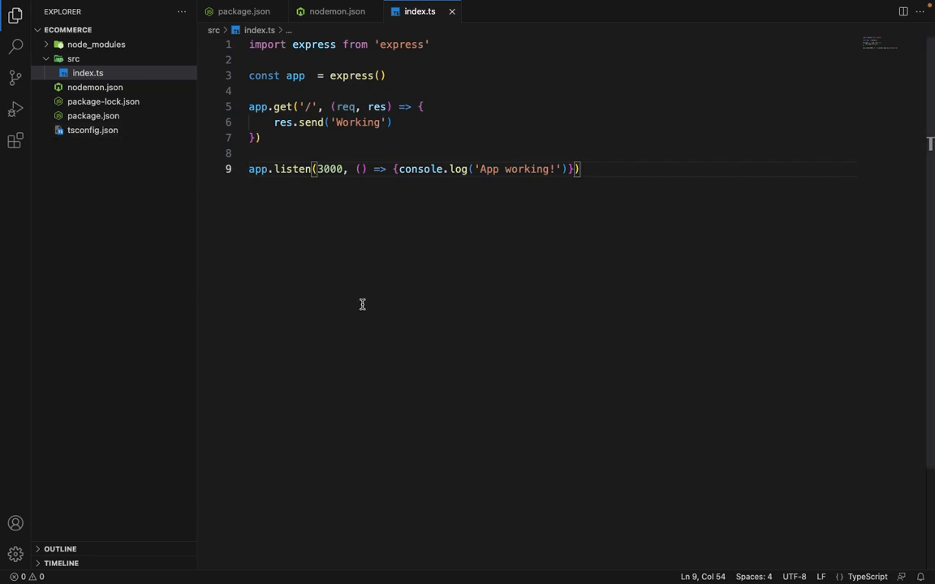